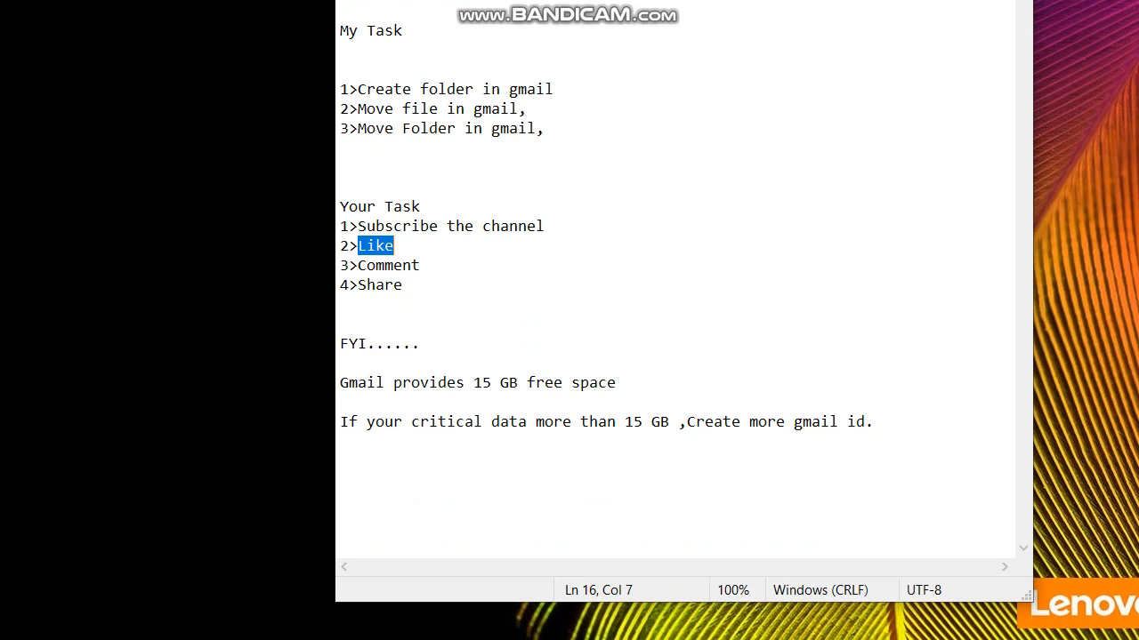
# - Clear the highlighted word in the notes and switch to Gmail in the browser
pyautogui.click(686, 422)
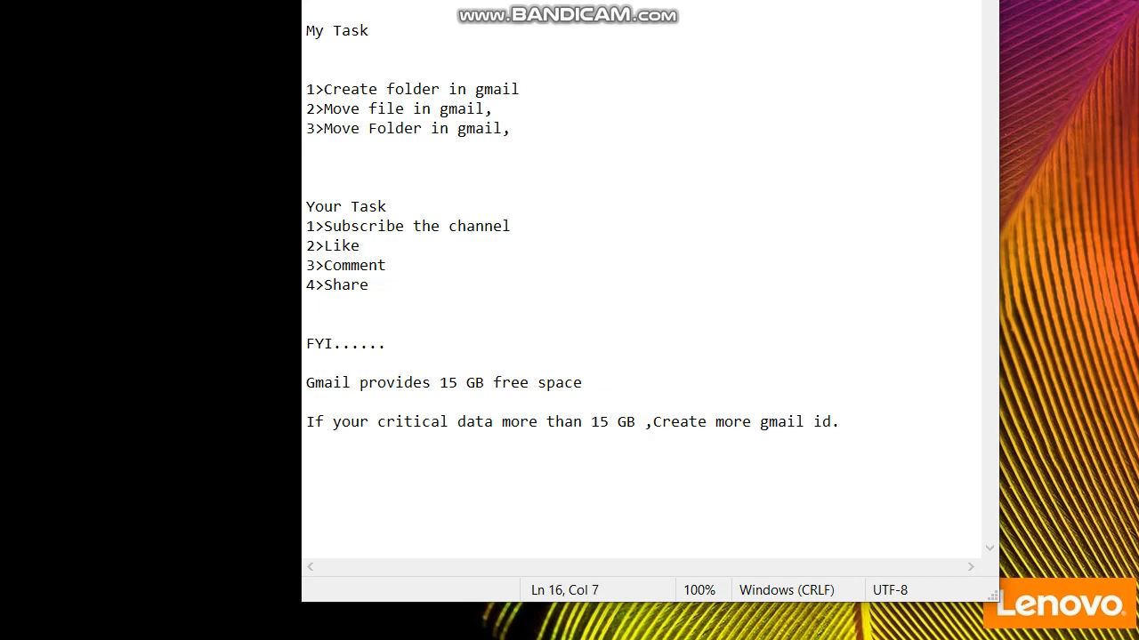
pyautogui.scroll(3)
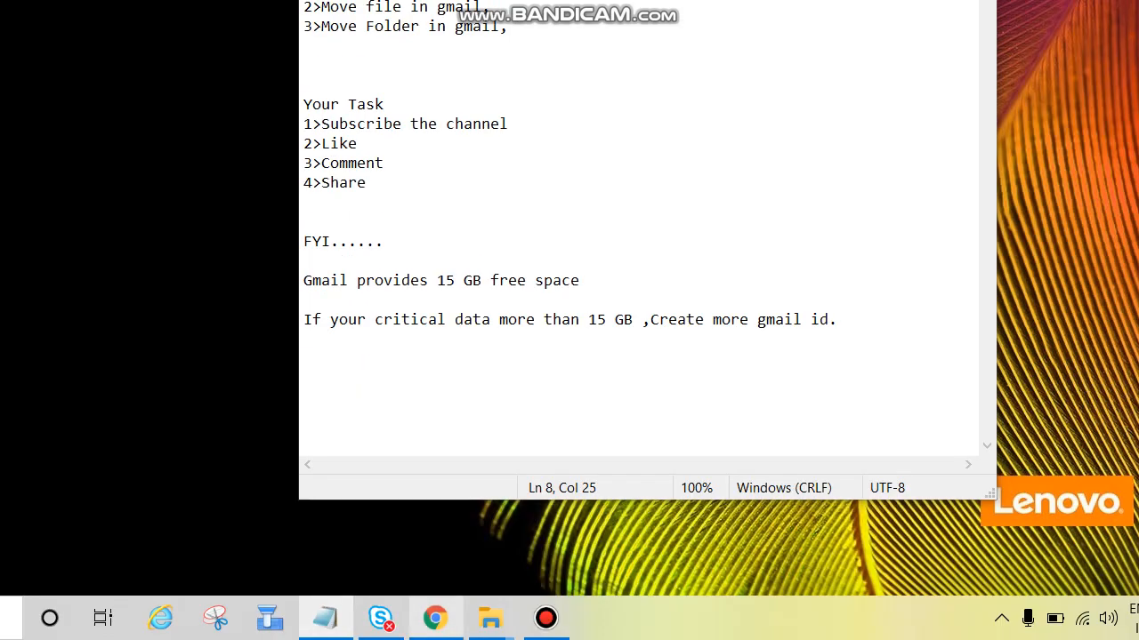
pyautogui.click(435, 617)
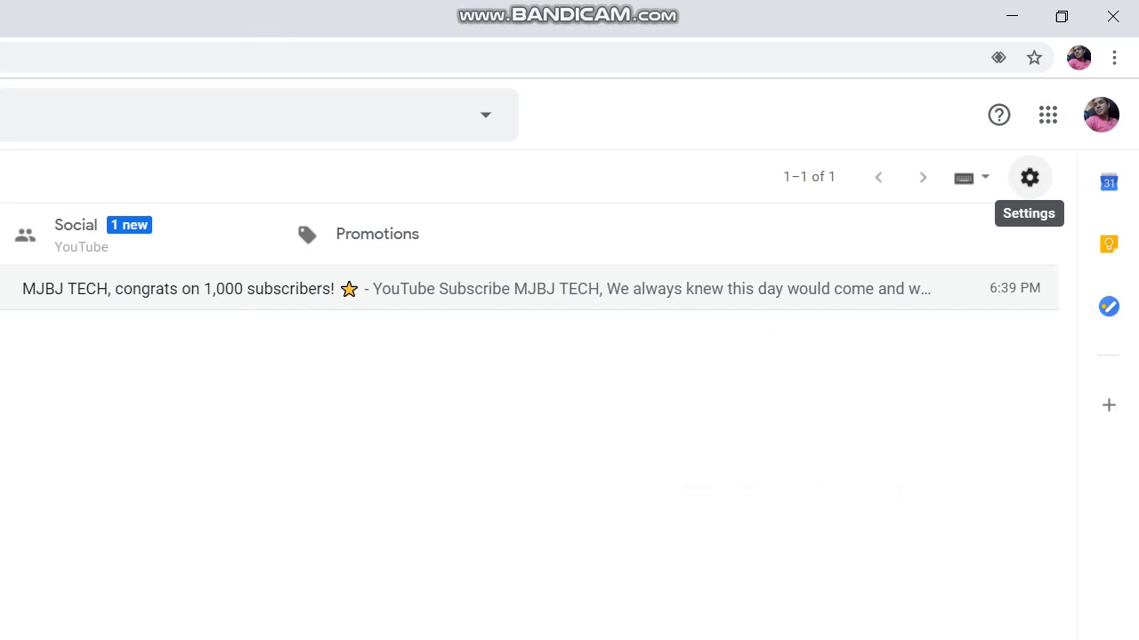
# - Go to Gmail's Labels settings and start a new label form
pyautogui.click(1029, 176)
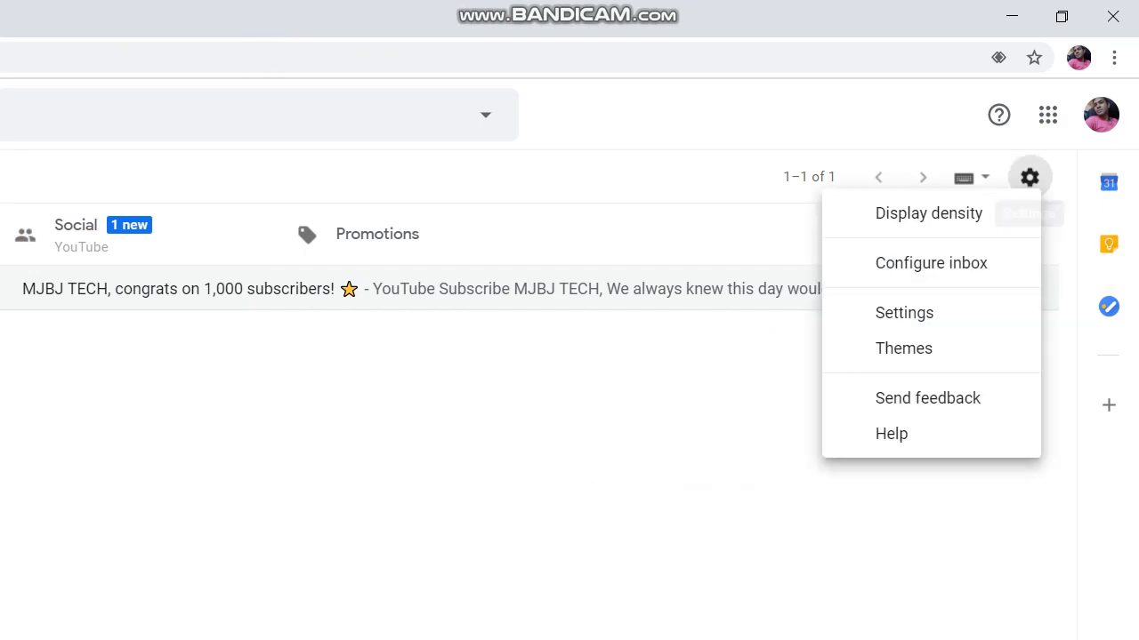
pyautogui.moveTo(903, 312)
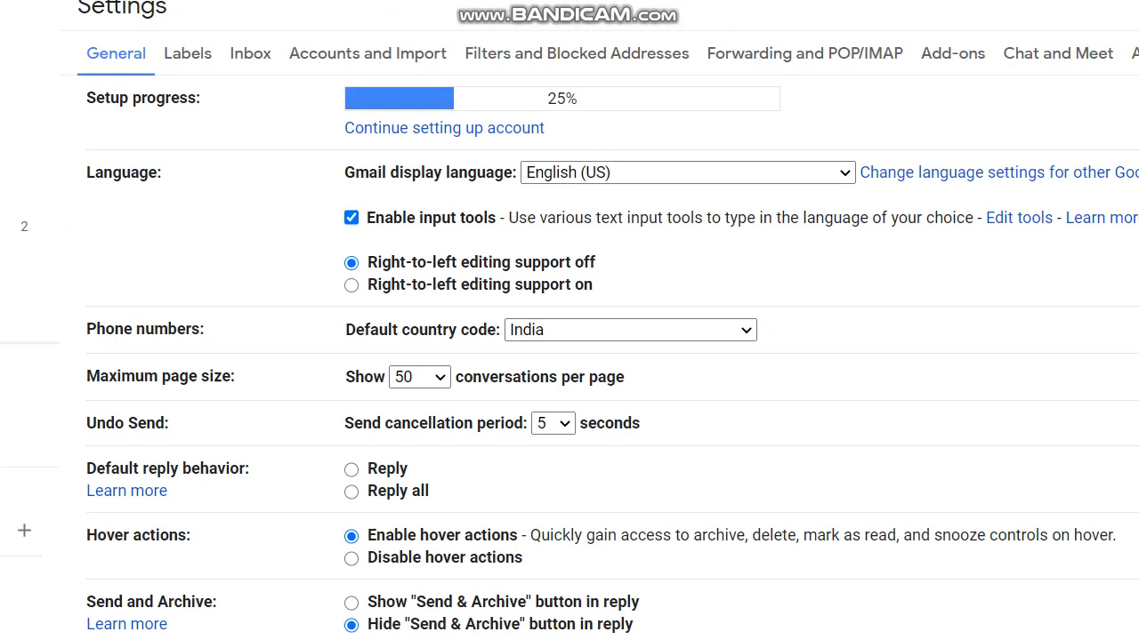
pyautogui.click(188, 53)
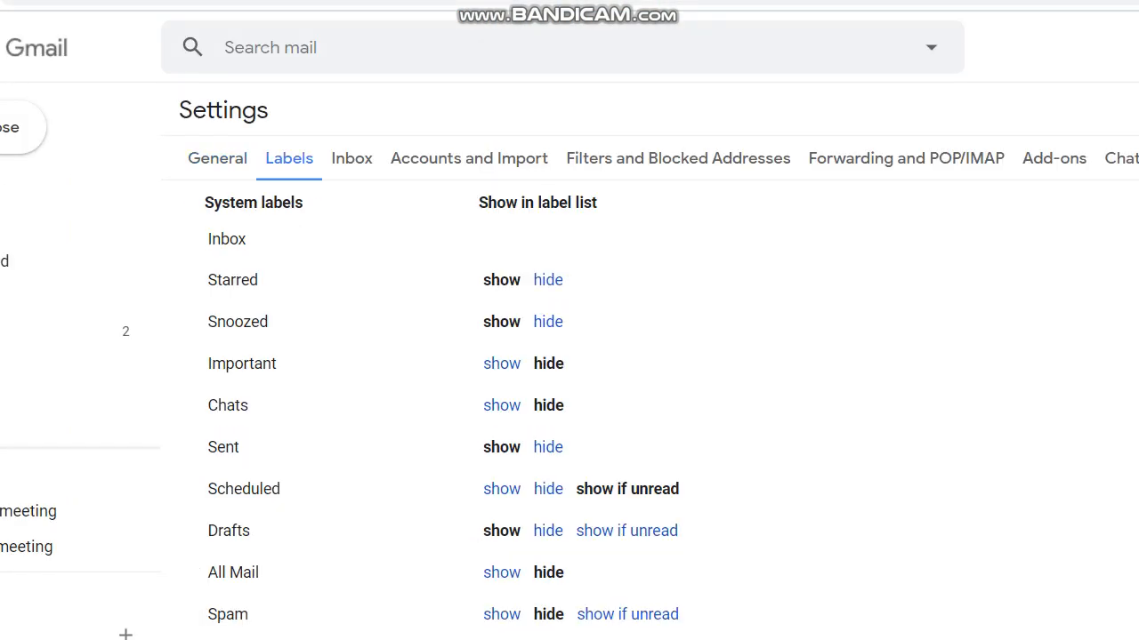
pyautogui.scroll(-3)
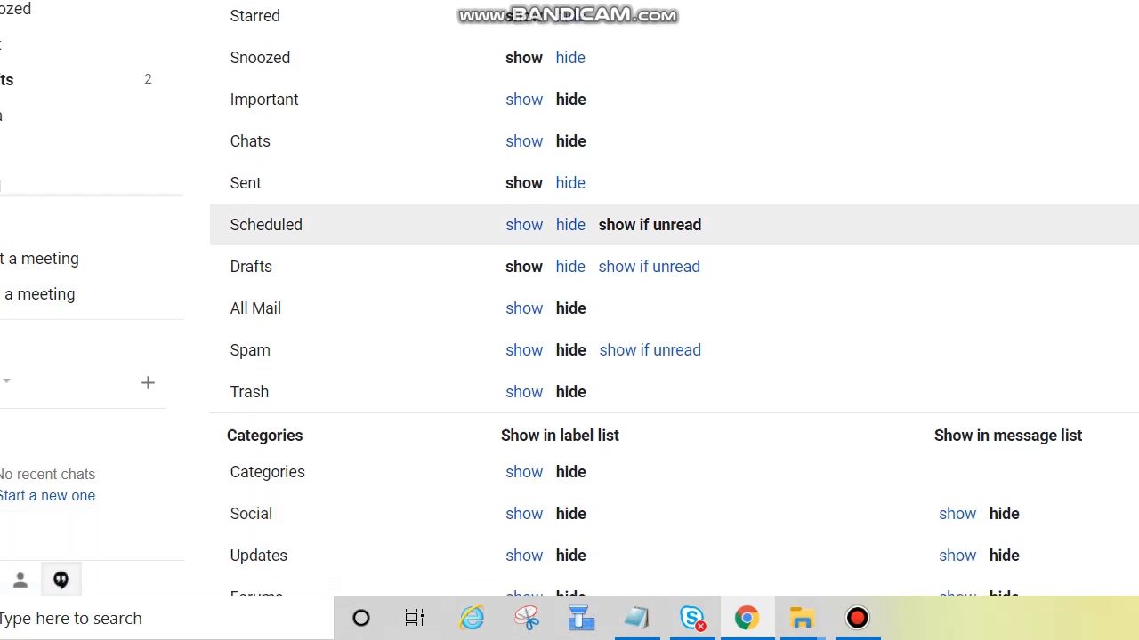
pyautogui.scroll(-3)
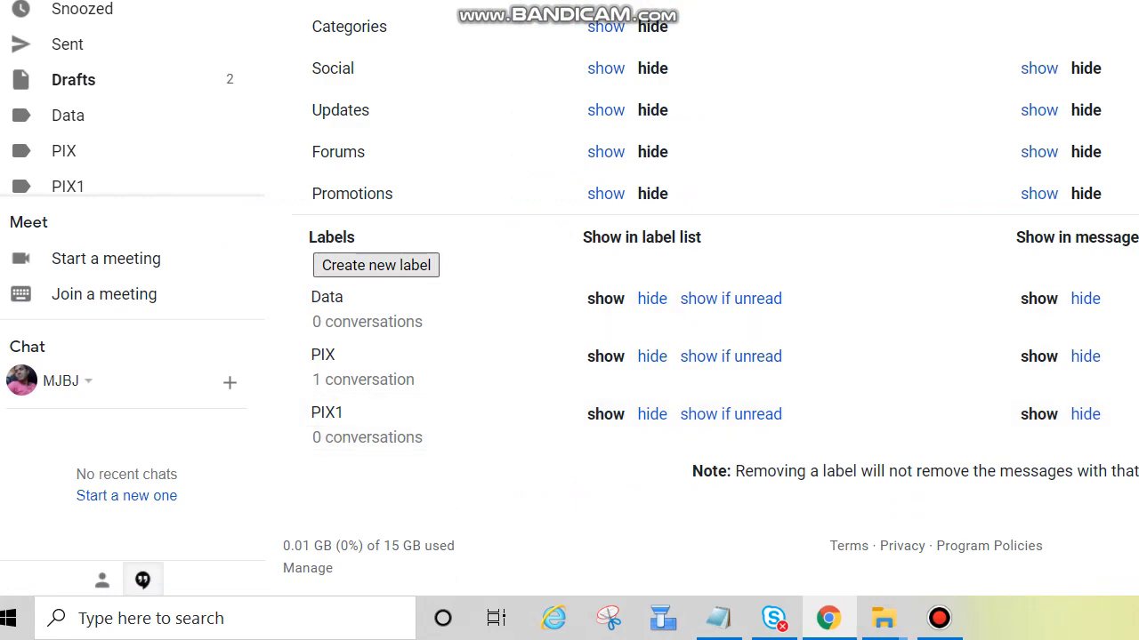
pyautogui.click(375, 265)
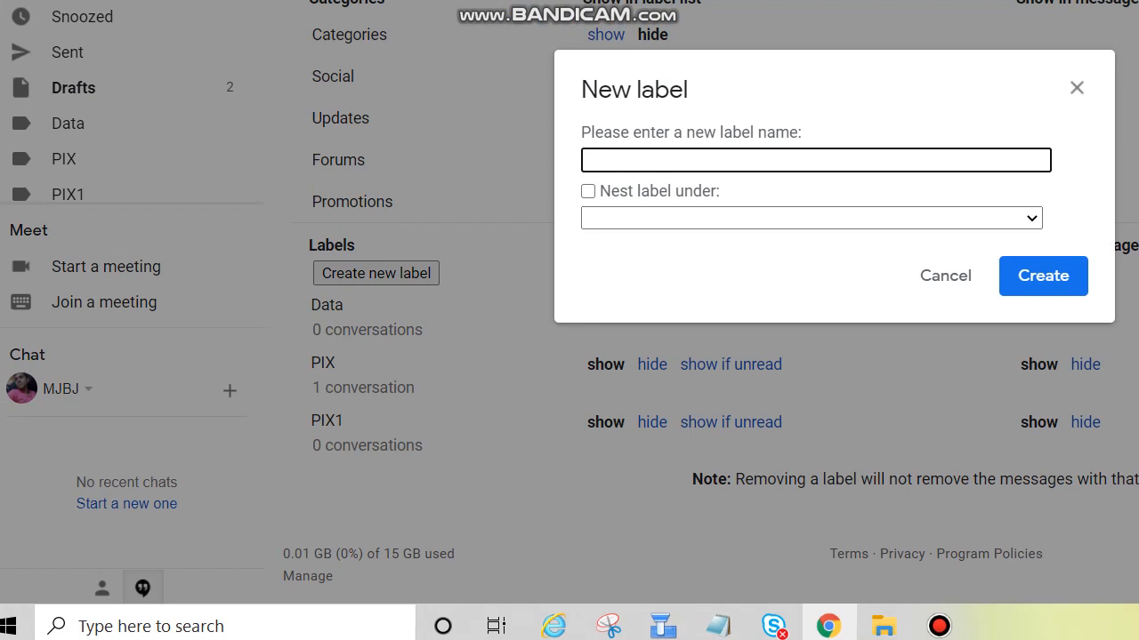
# - Create the 'Photo' label and view its empty message list
pyautogui.write('tt')
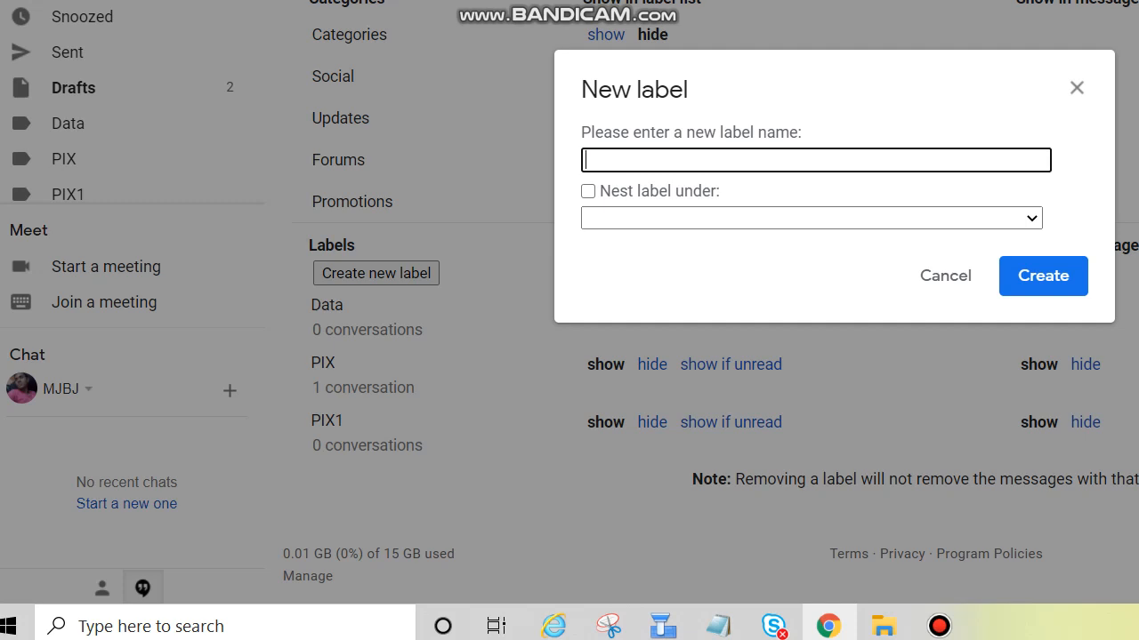
pyautogui.write('Phot')
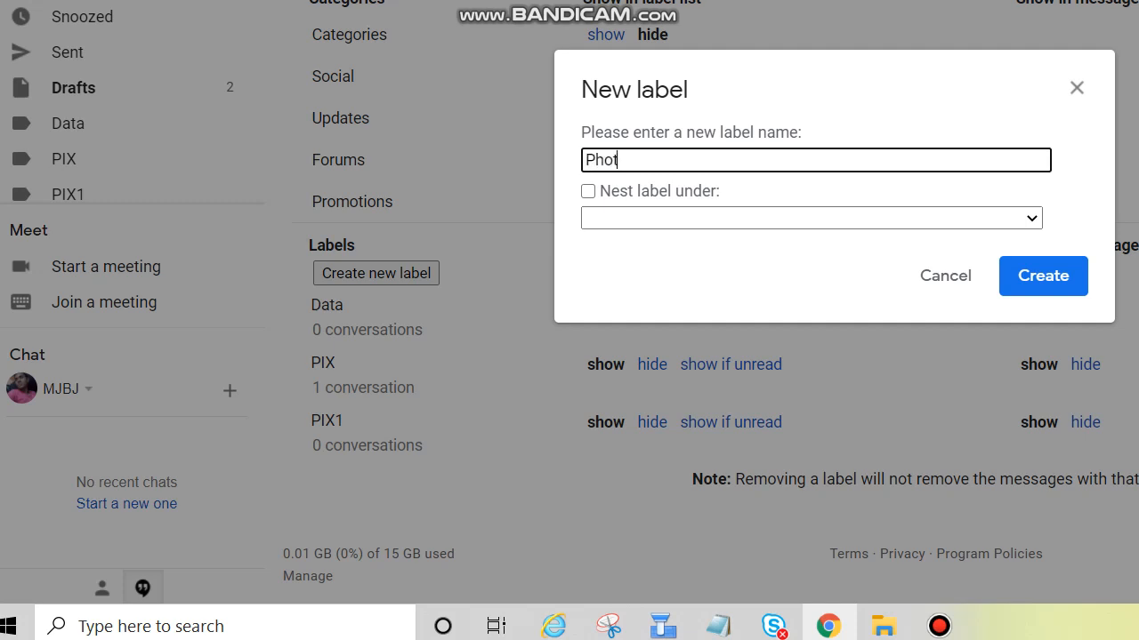
pyautogui.write('o')
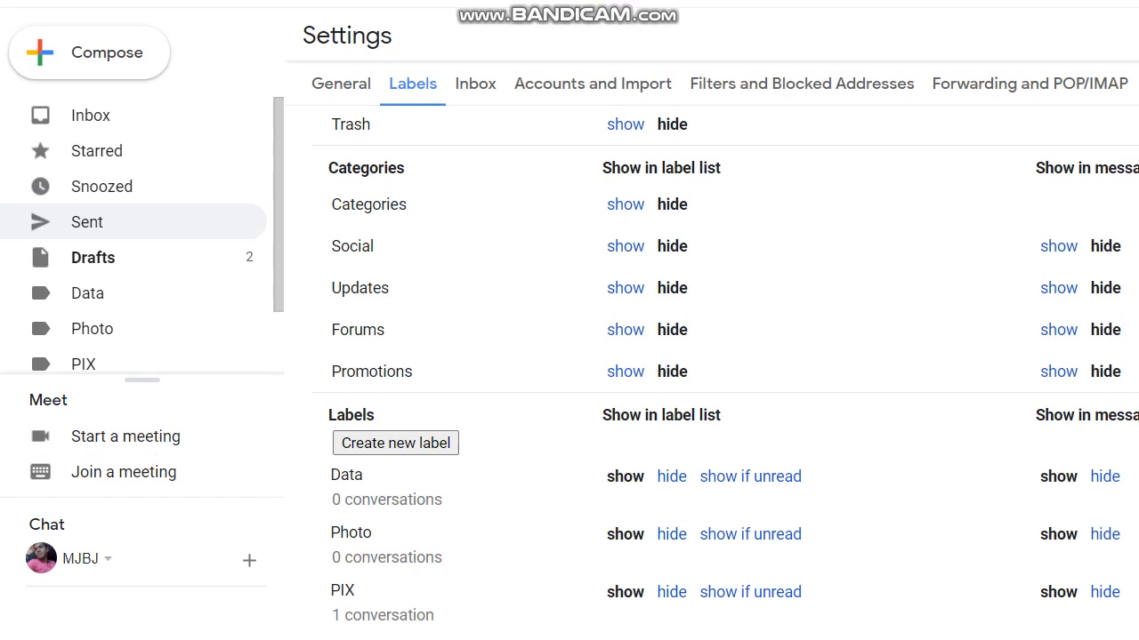
pyautogui.scroll(-3)
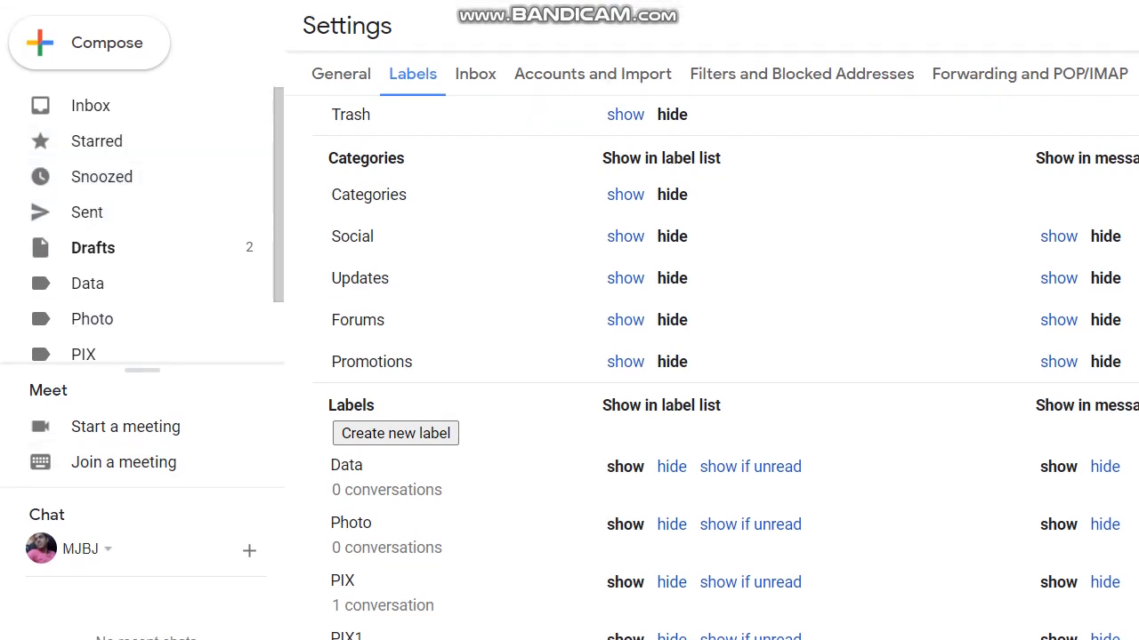
pyautogui.click(92, 318)
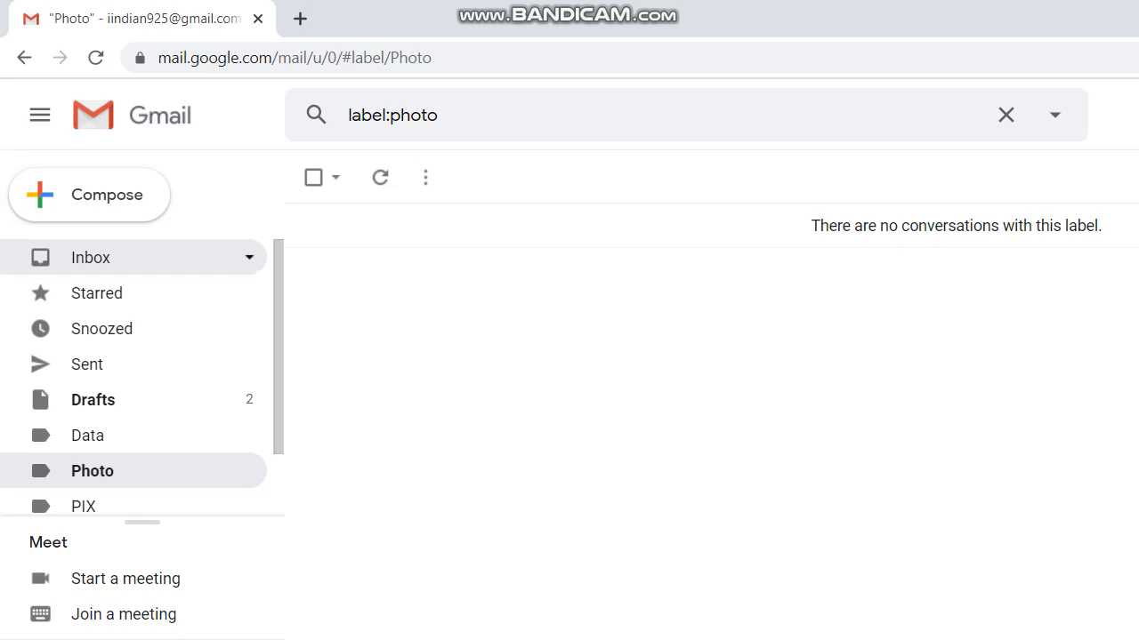
# - Compose an email to your own address with subject 'Photo' and start attaching a file
pyautogui.click(90, 257)
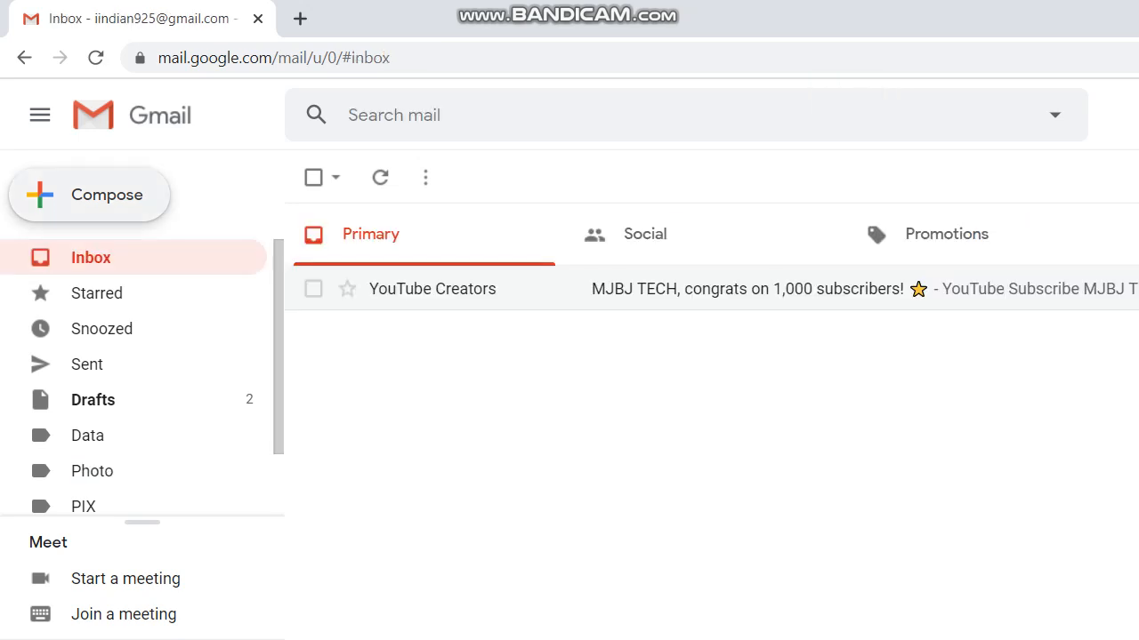
pyautogui.click(89, 194)
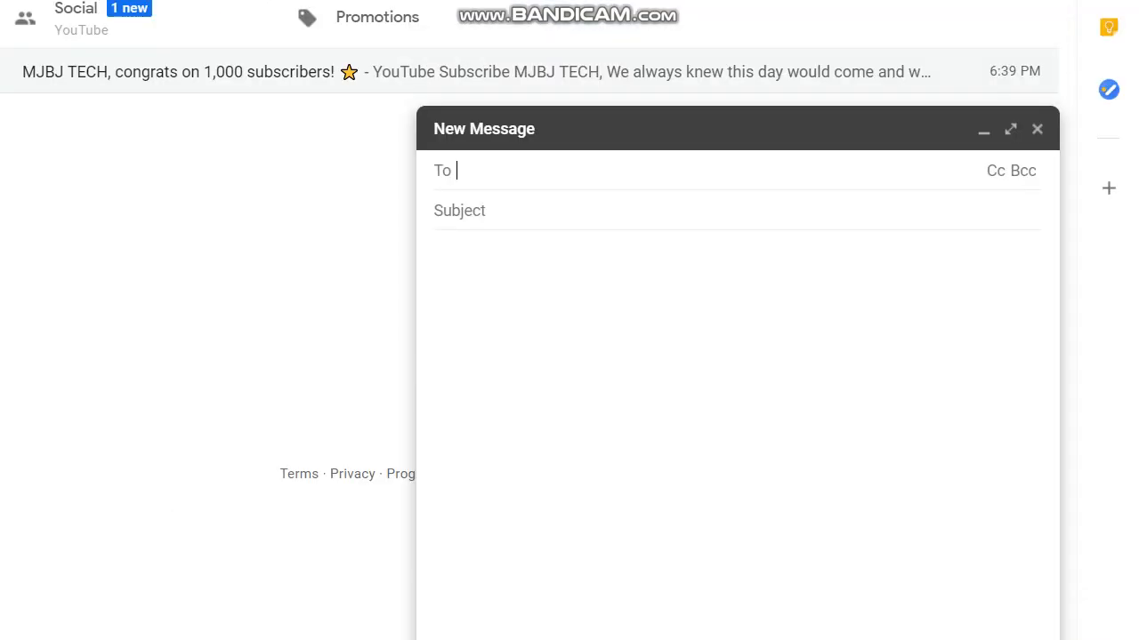
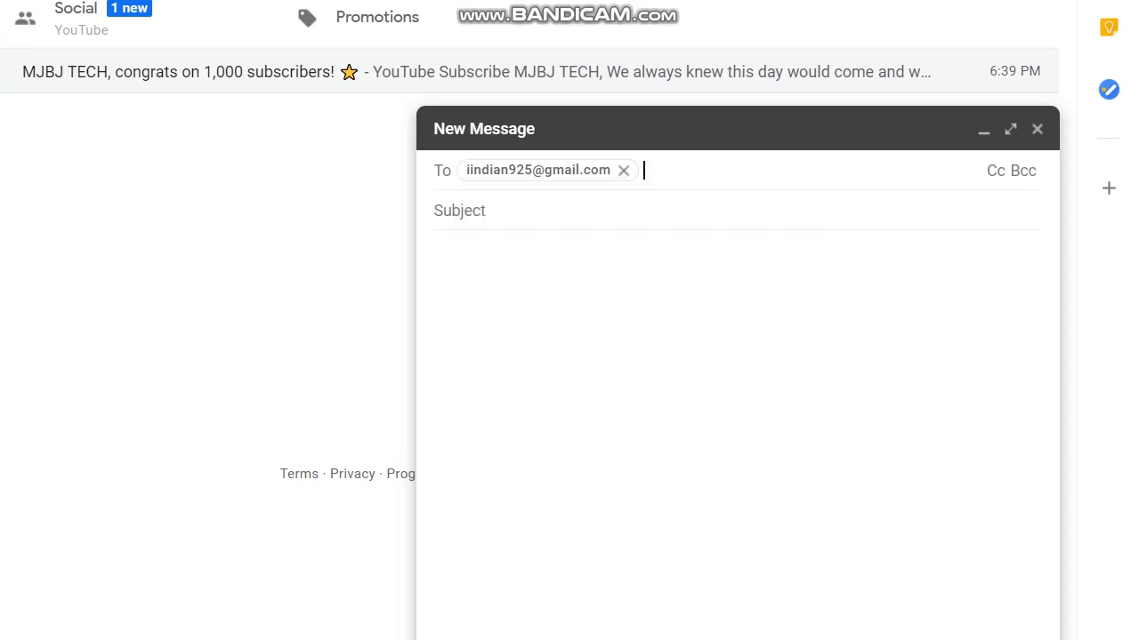
pyautogui.write('P')
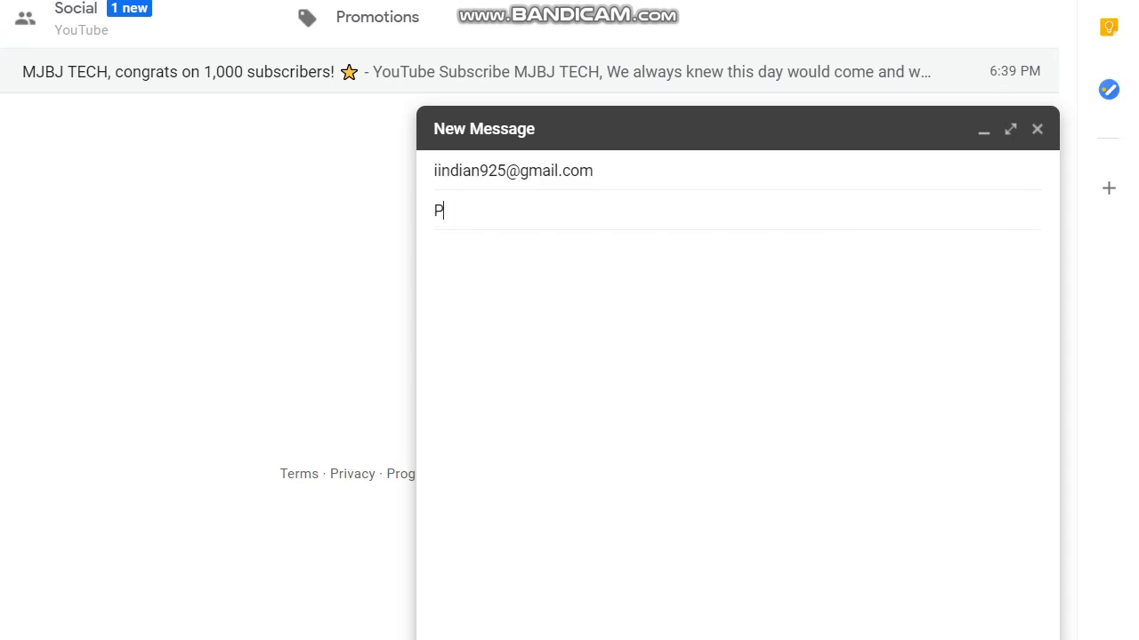
pyautogui.write('hoto')
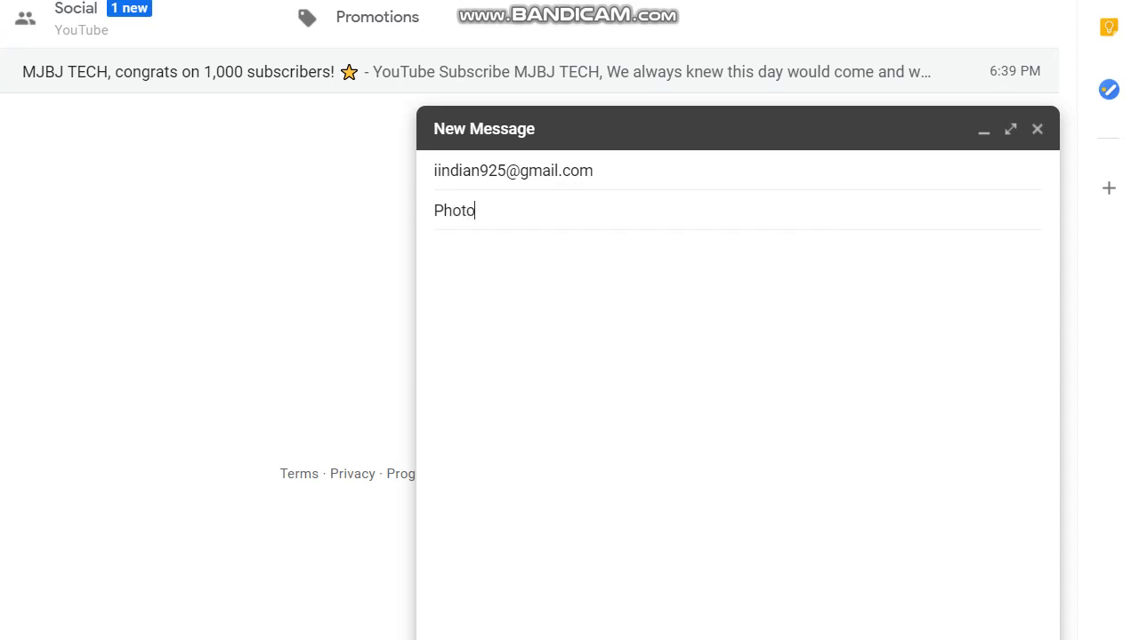
pyautogui.click(1010, 129)
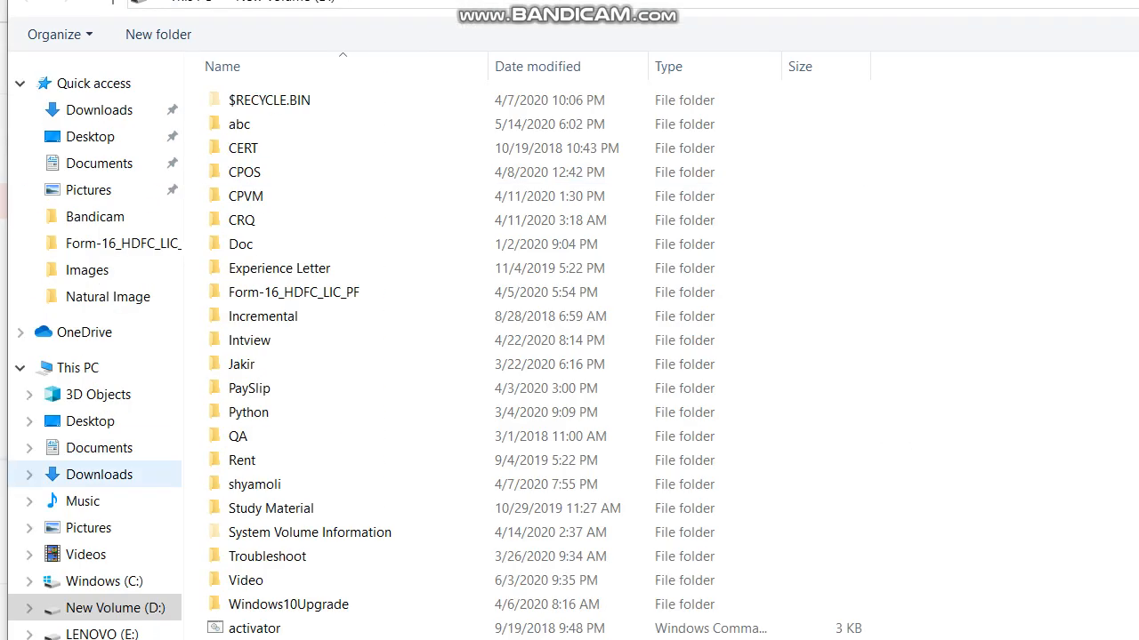
# - Attach Capture.JPG from the image folder under D:\Jakir\Jakir\Personal\PIX
pyautogui.scroll(-3)
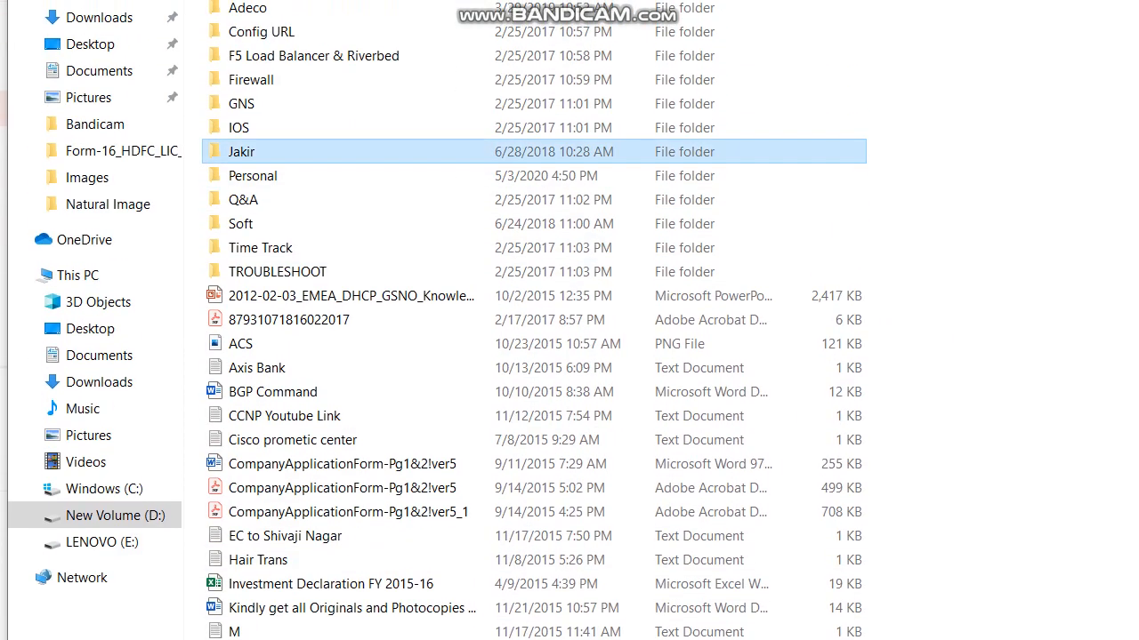
pyautogui.doubleClick(252, 175)
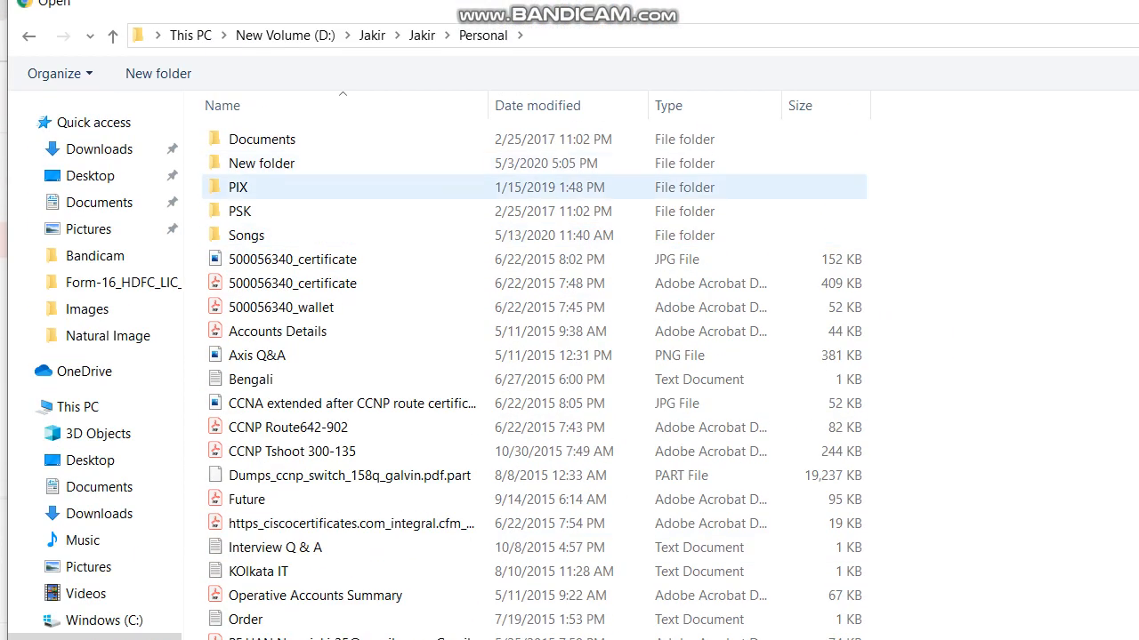
pyautogui.doubleClick(238, 187)
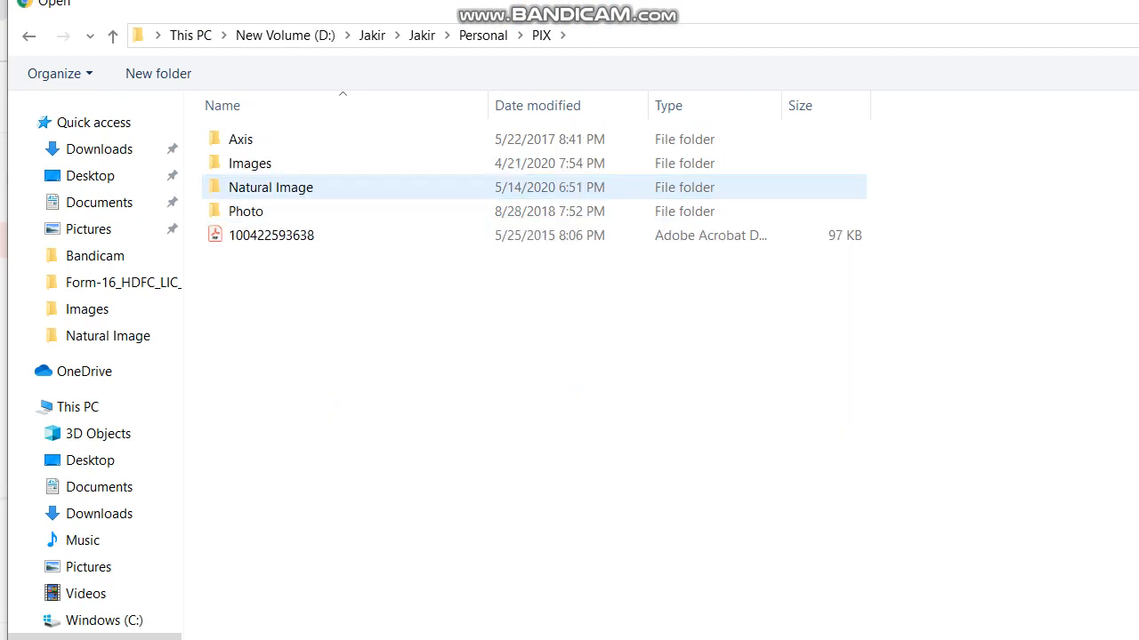
pyautogui.doubleClick(271, 187)
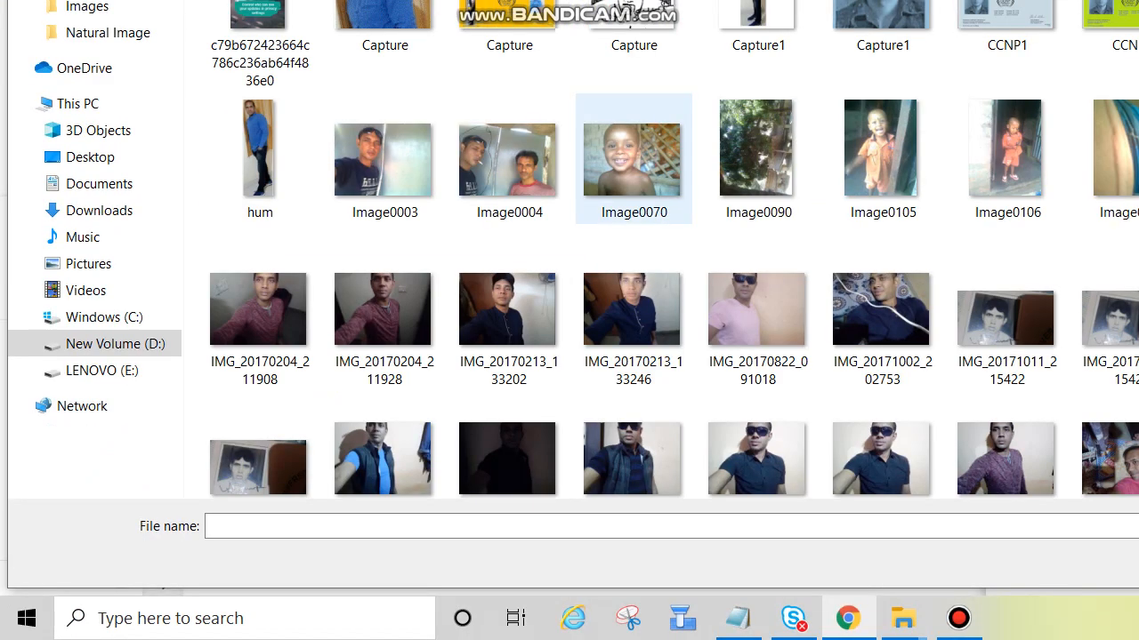
pyautogui.scroll(3)
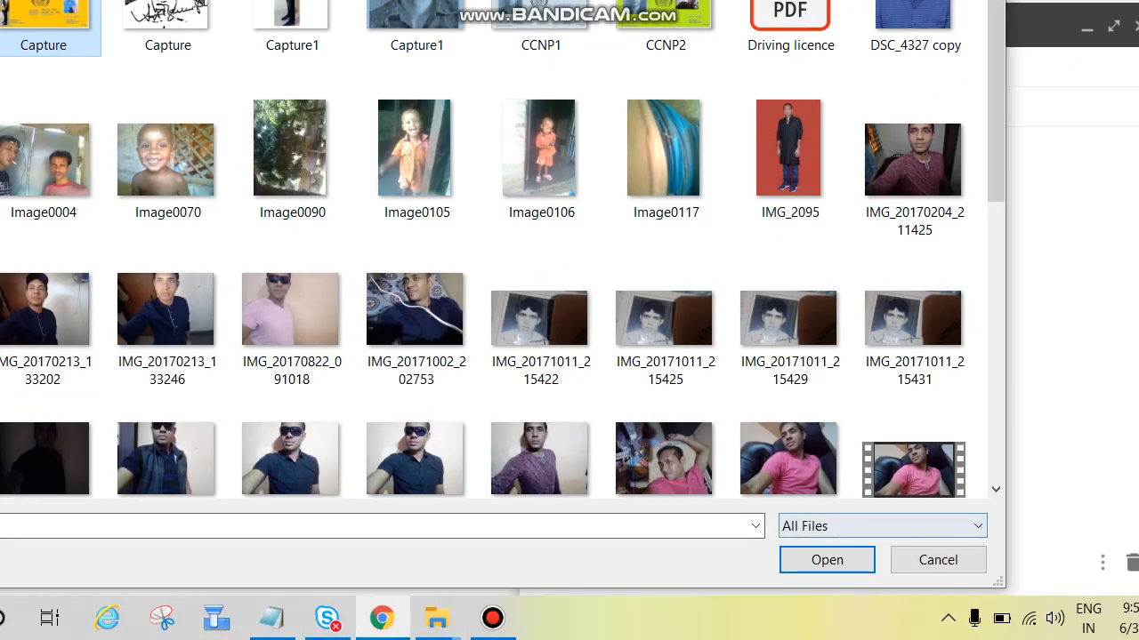
pyautogui.click(826, 559)
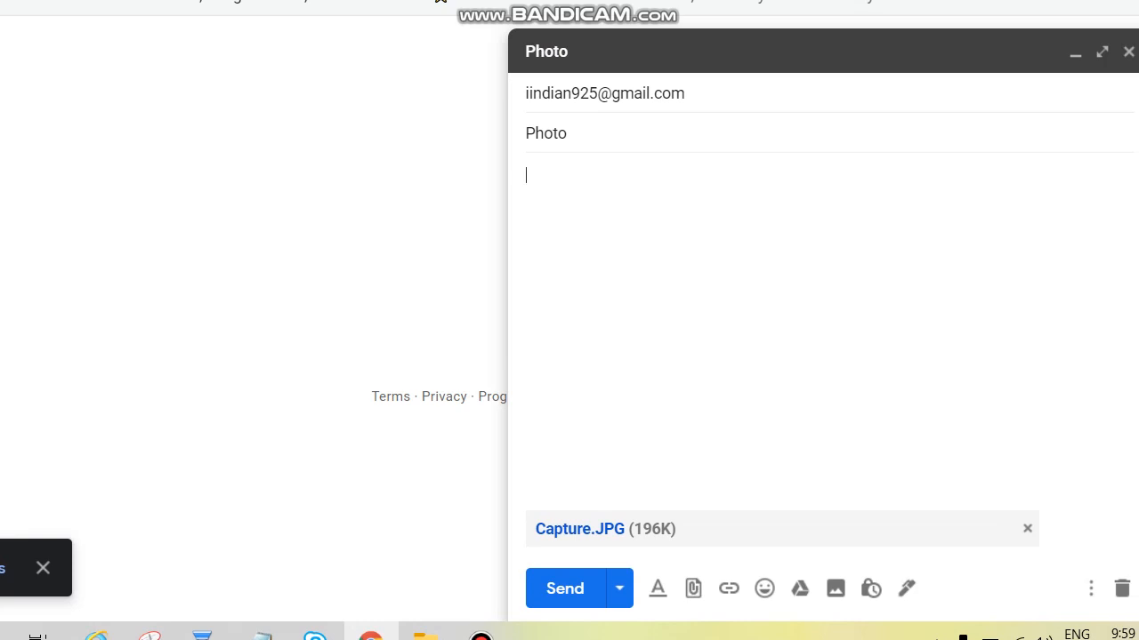
# - Write 'this my pix' in the body and send the email with Capture.JPG
pyautogui.write('th')
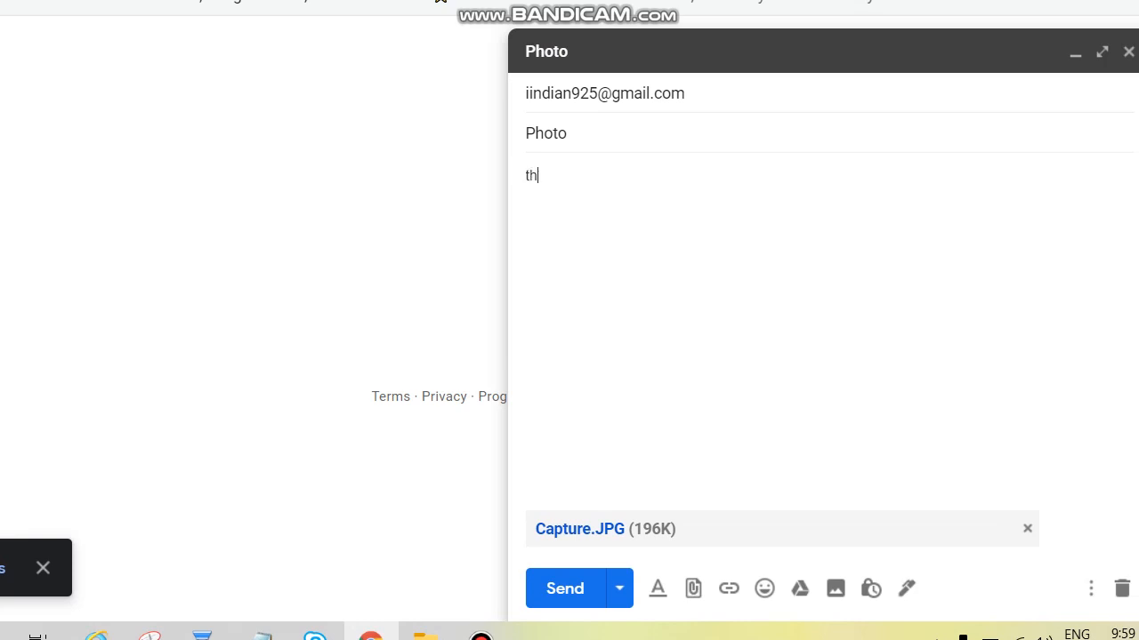
pyautogui.write('is y p')
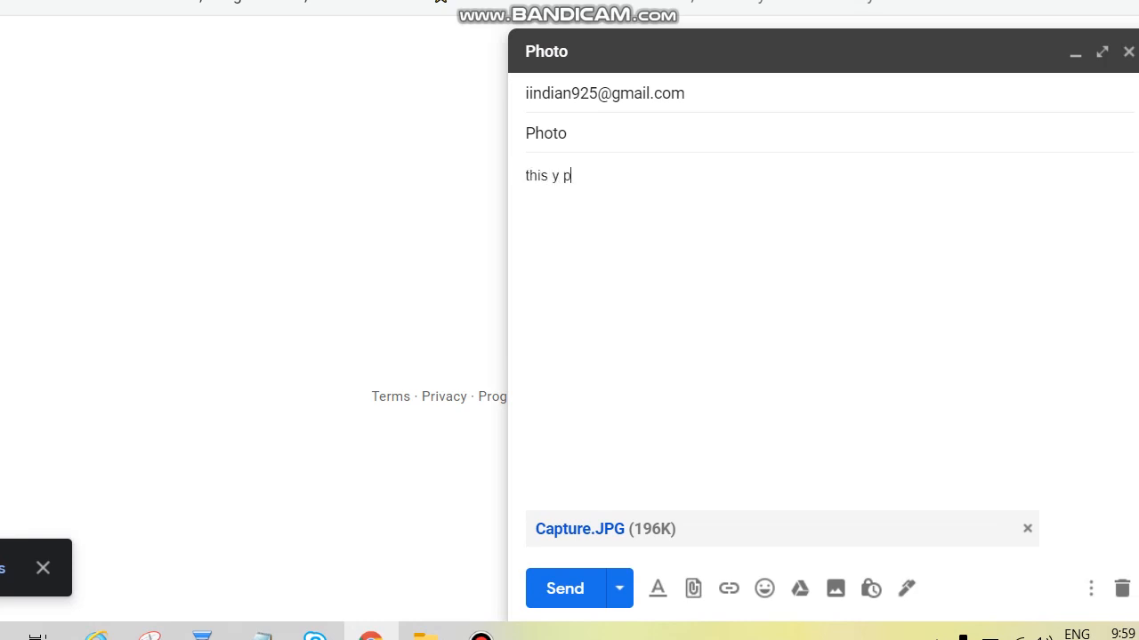
pyautogui.write('ix')
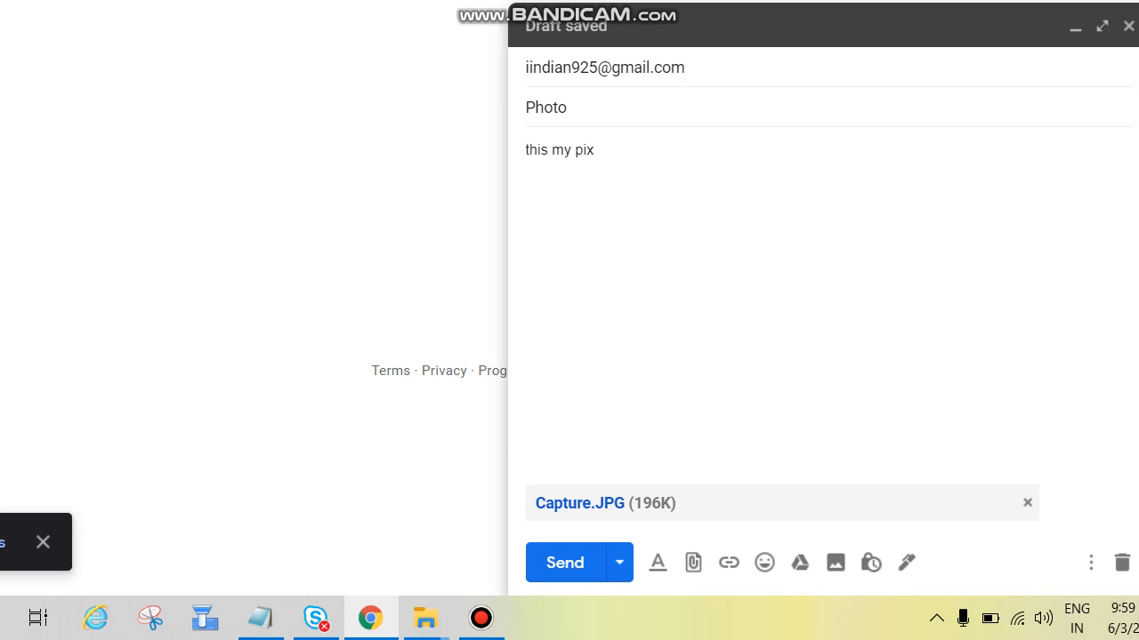
pyautogui.click(564, 562)
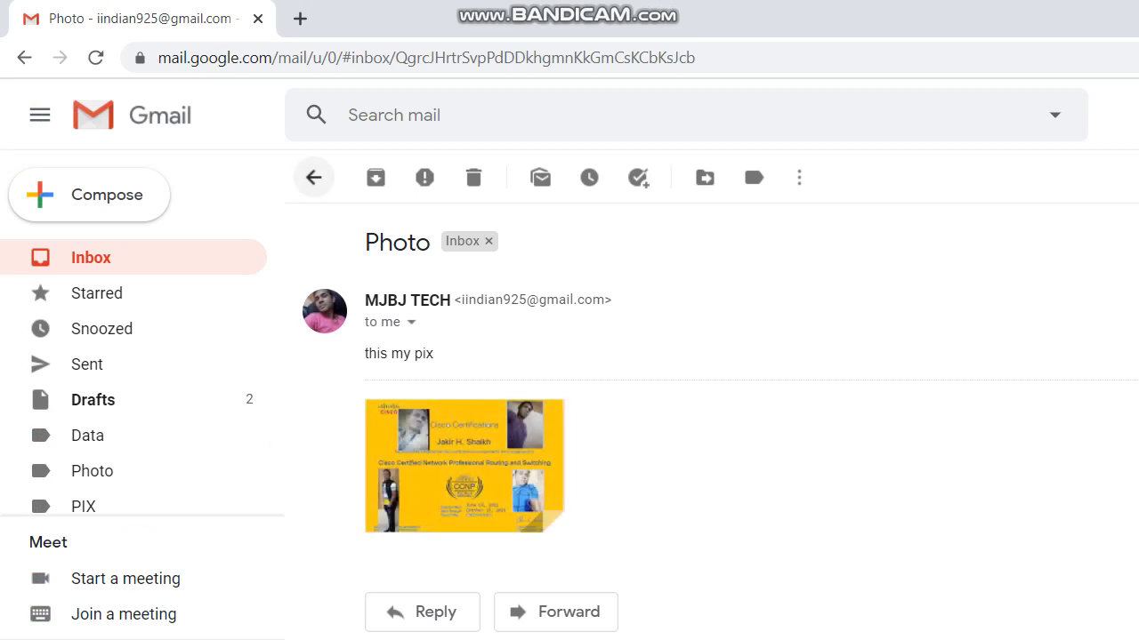
# - Leave the opened email and scroll the inbox to the Photo message
pyautogui.click(313, 177)
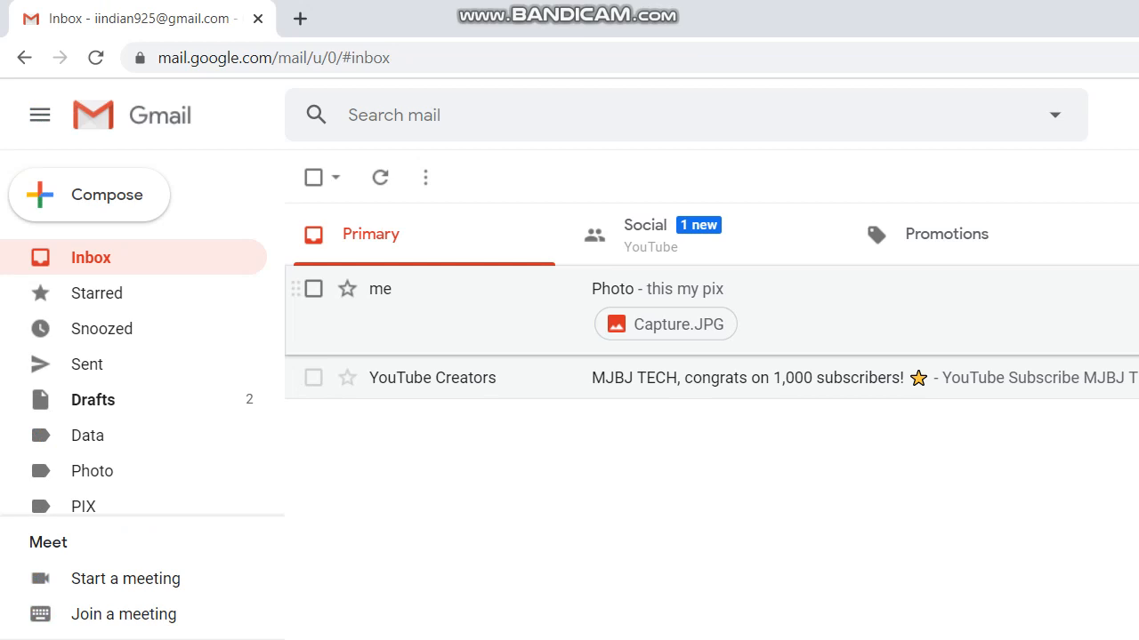
pyautogui.scroll(-3)
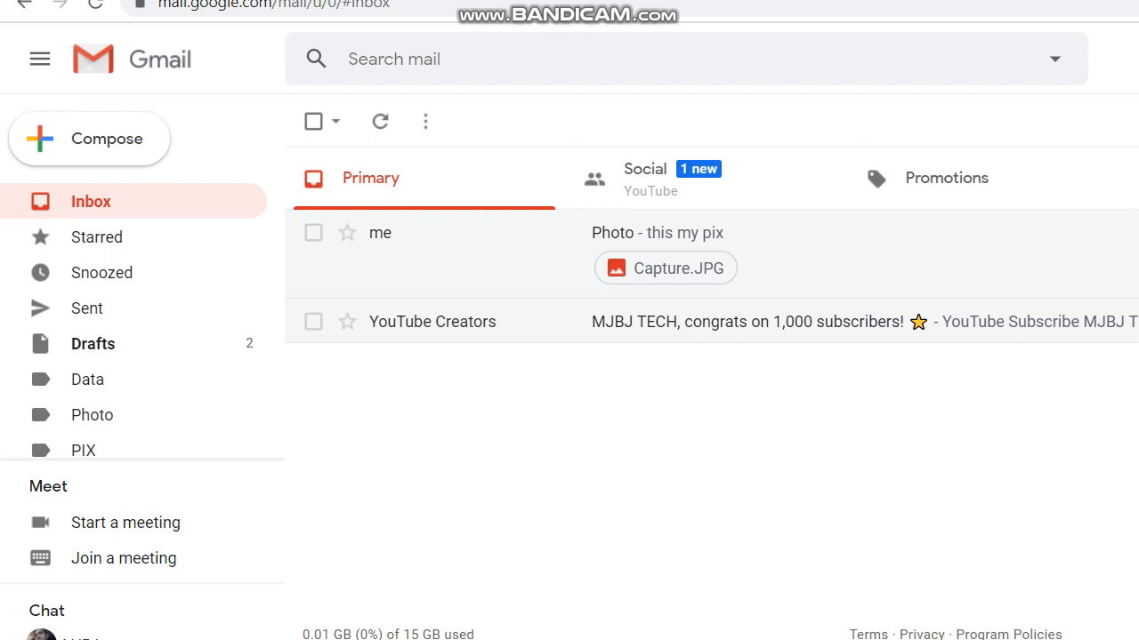
pyautogui.scroll(-3)
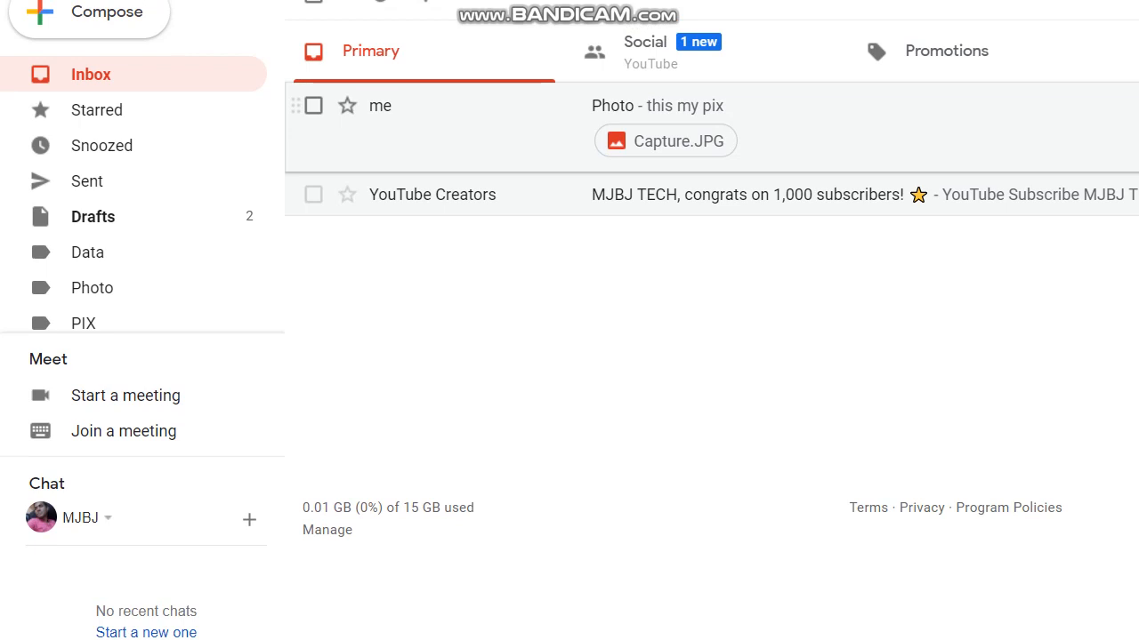
pyautogui.scroll(3)
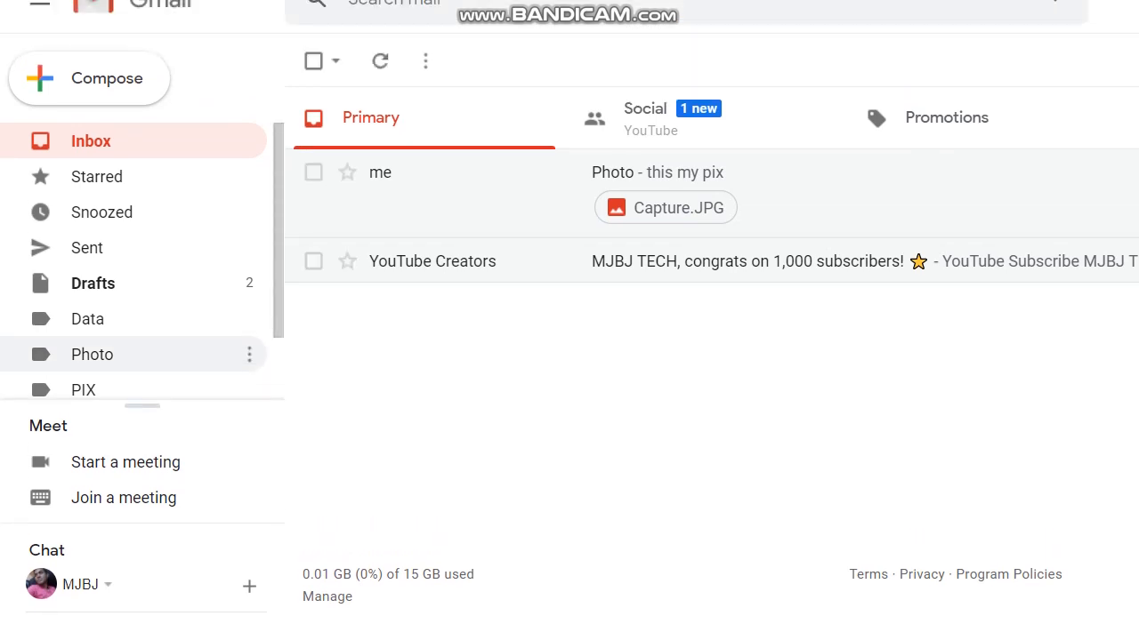
pyautogui.scroll(-3)
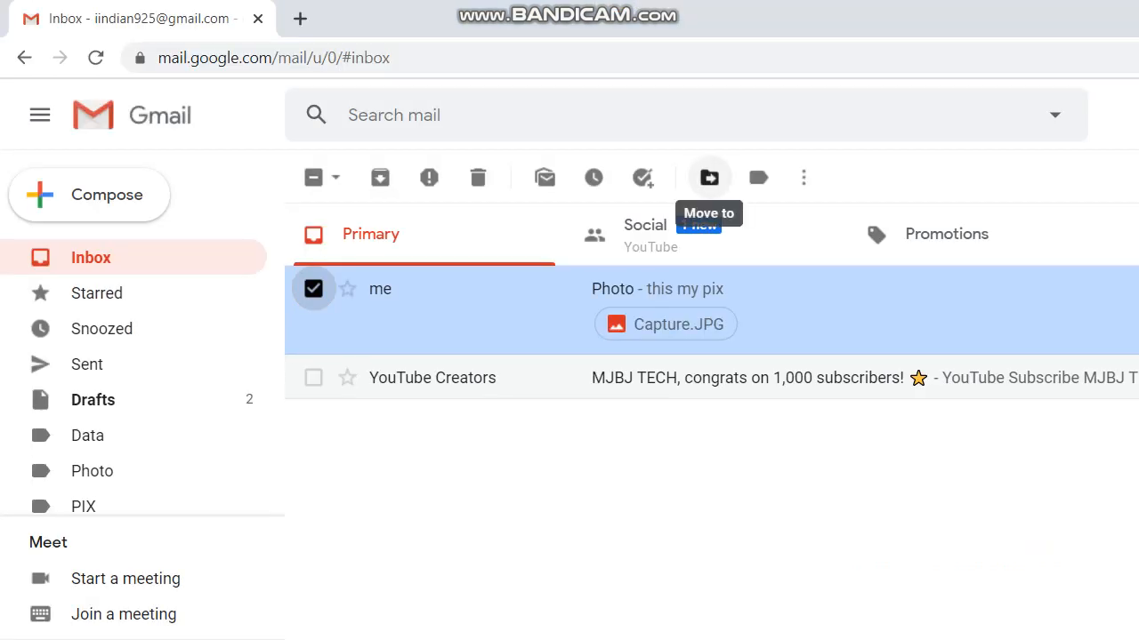
# - Move the Photo email into the 'Photo' label and open that label
pyautogui.click(709, 177)
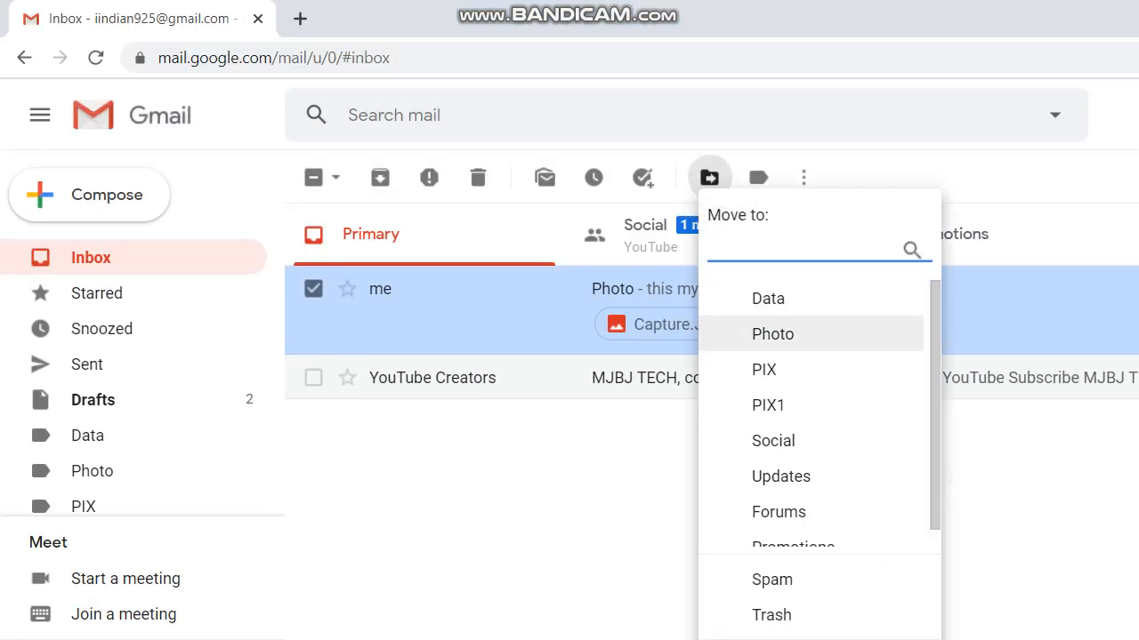
pyautogui.moveTo(763, 369)
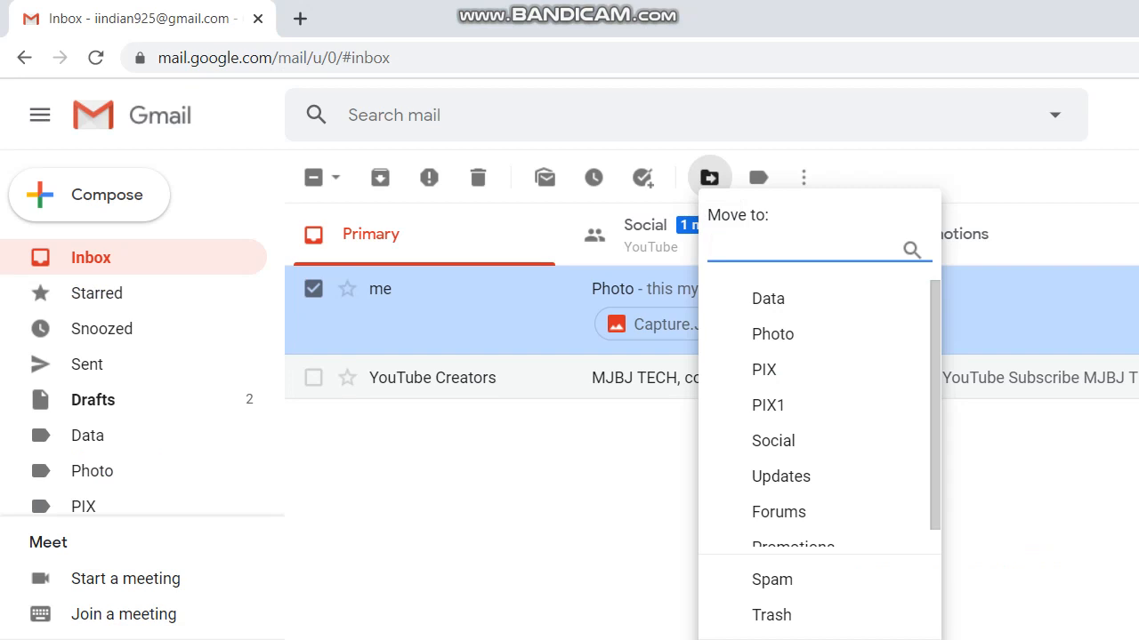
pyautogui.write('Pho')
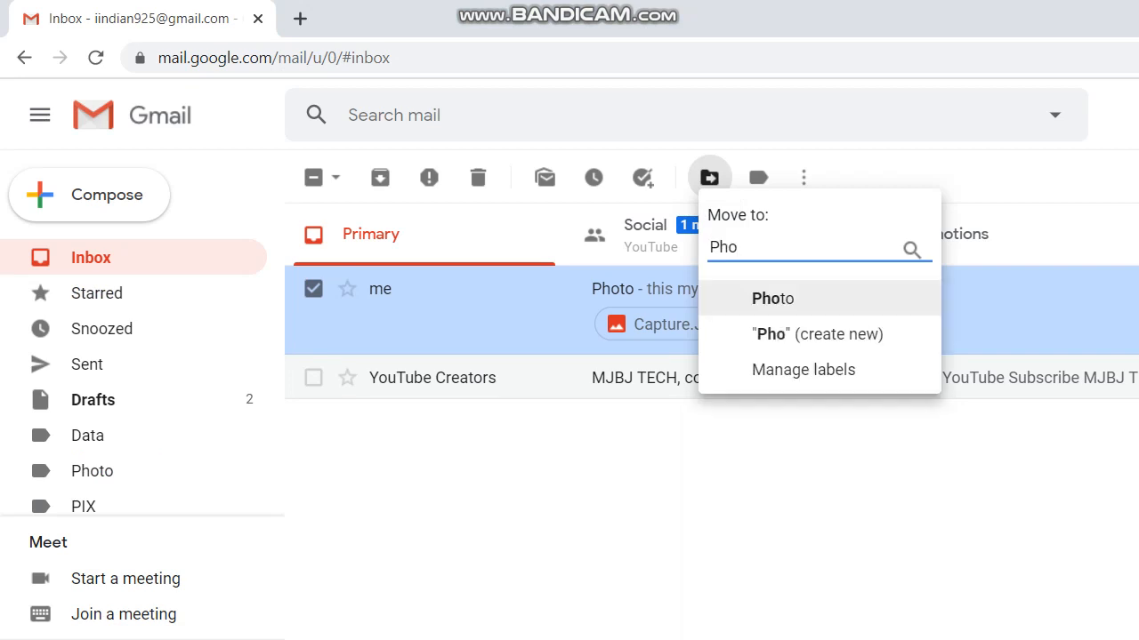
pyautogui.click(772, 298)
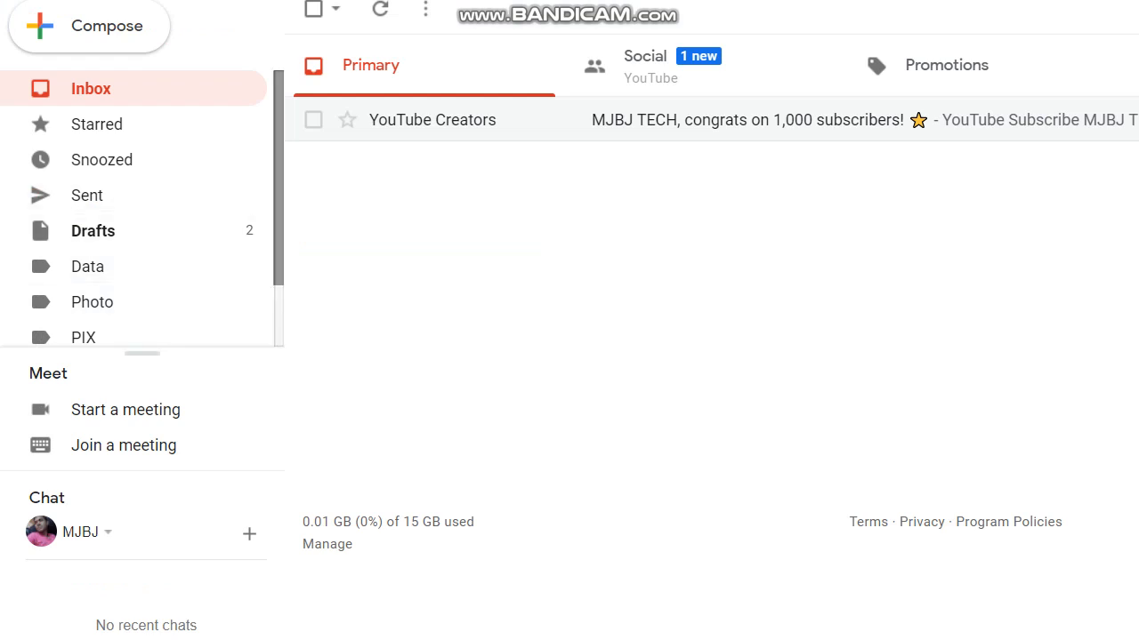
pyautogui.scroll(-3)
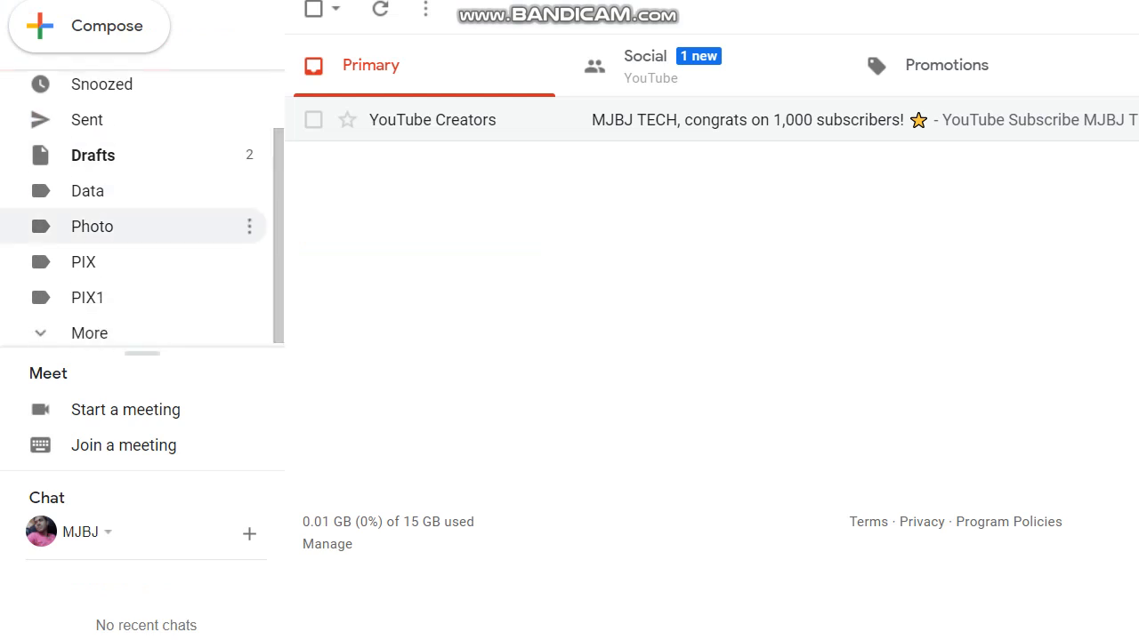
pyautogui.click(91, 226)
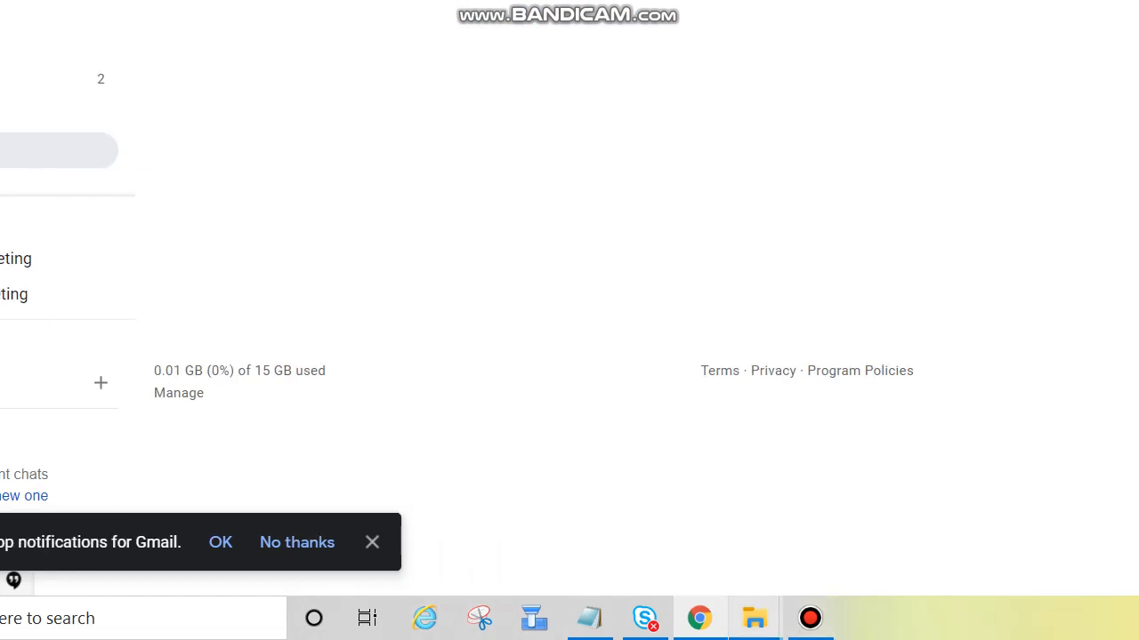
pyautogui.moveTo(753, 618)
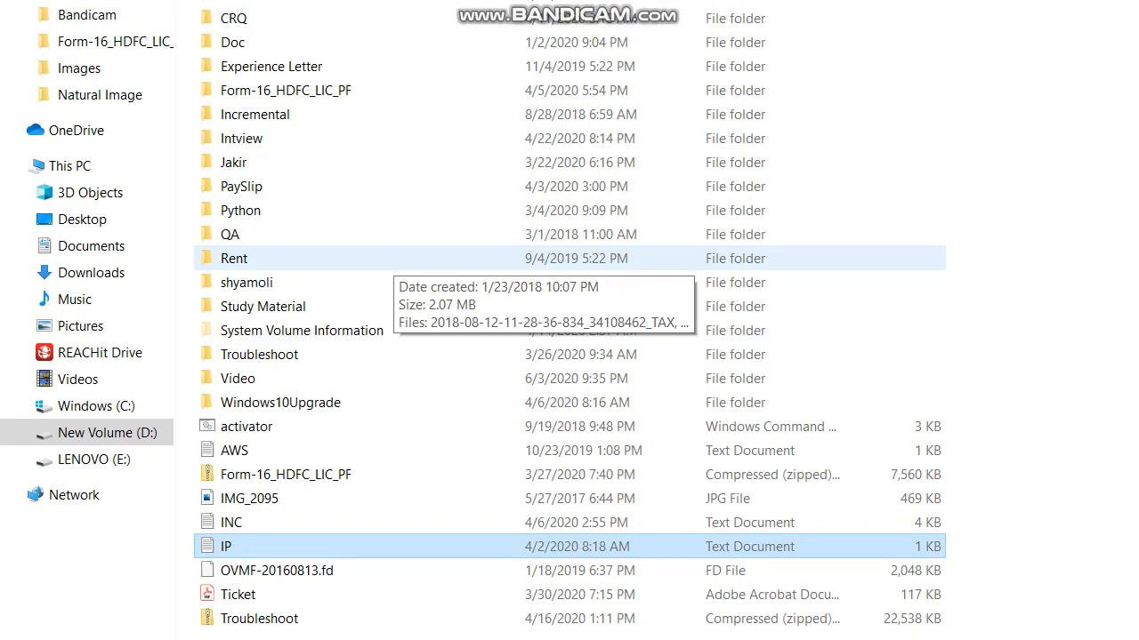
# - Browse File Explorer to D:\Jakir\Jakir\Personal\PIX to view the photo thumbnails
pyautogui.scroll(3)
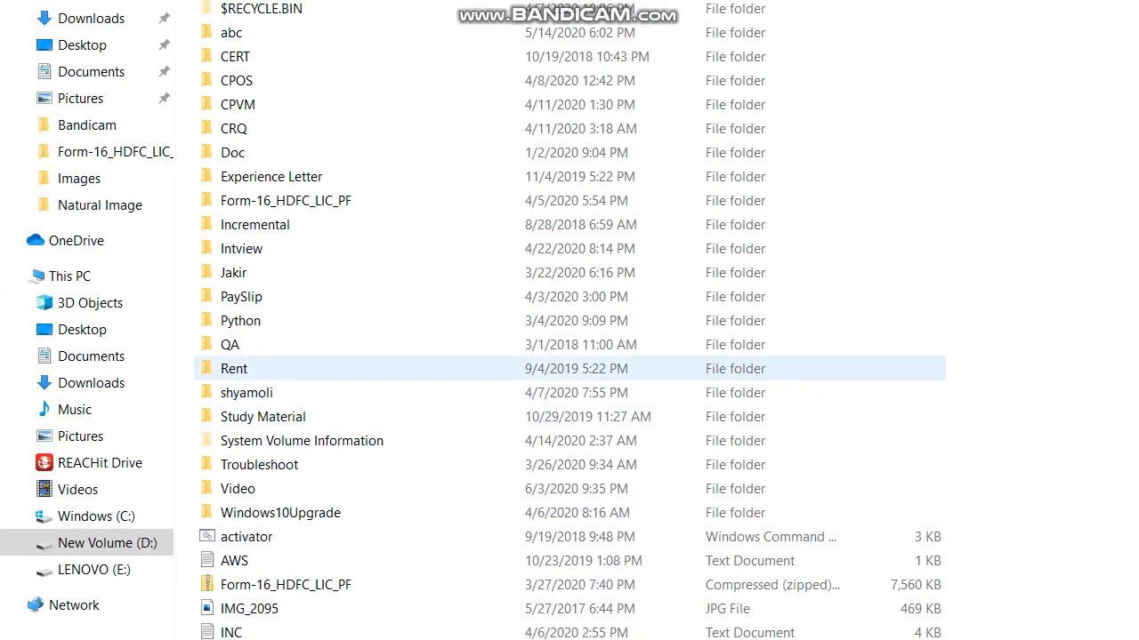
pyautogui.click(241, 297)
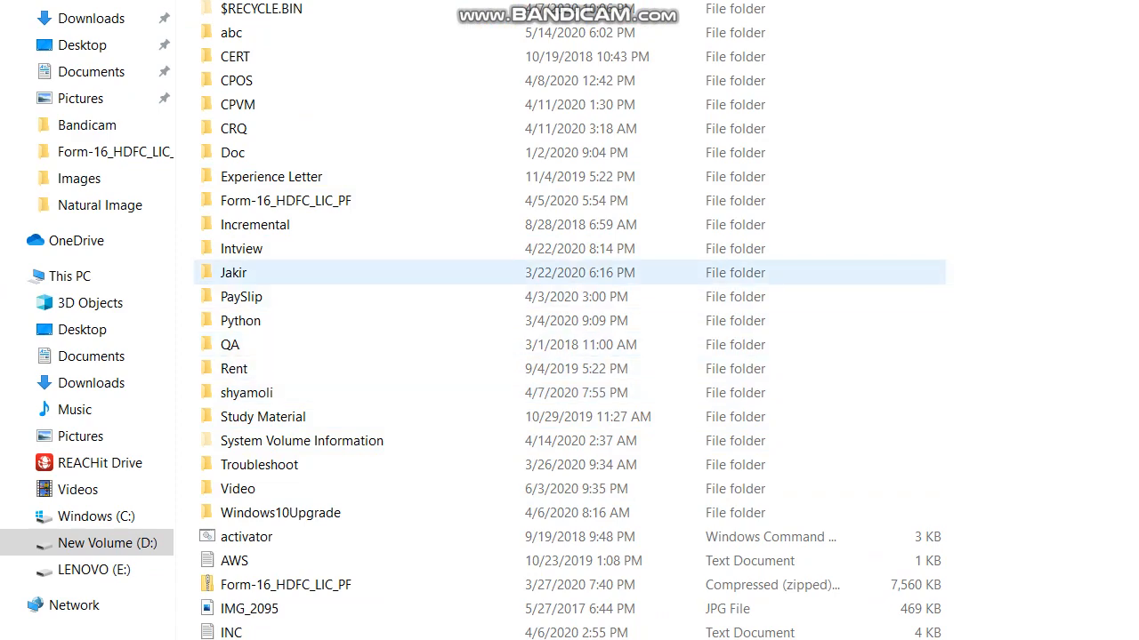
pyautogui.doubleClick(234, 272)
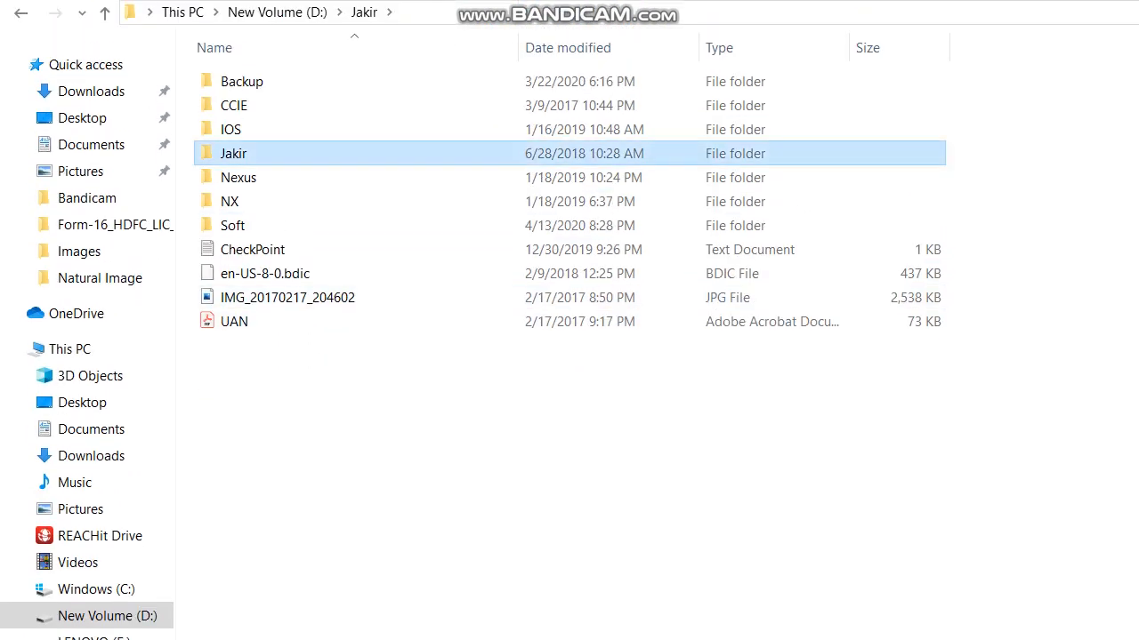
pyautogui.doubleClick(234, 153)
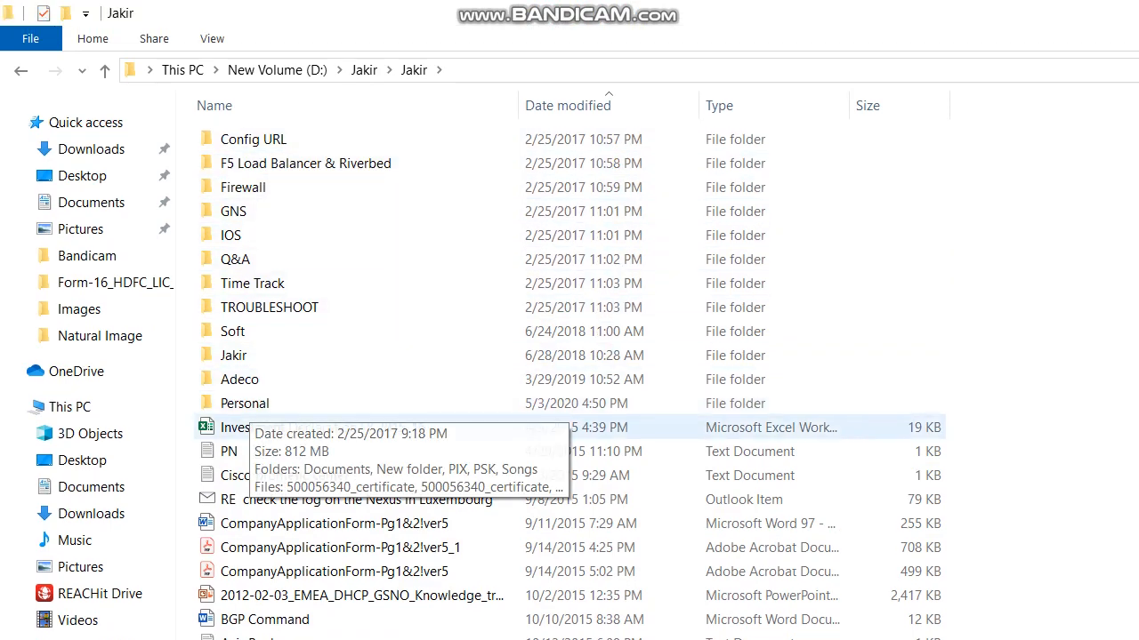
pyautogui.doubleClick(245, 403)
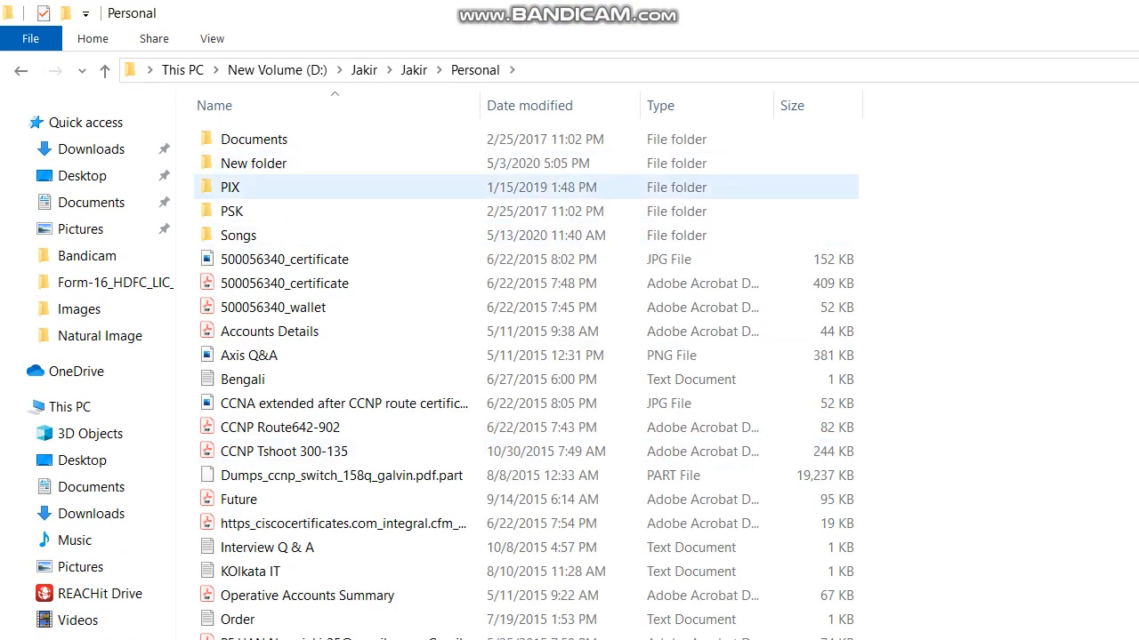
pyautogui.doubleClick(229, 187)
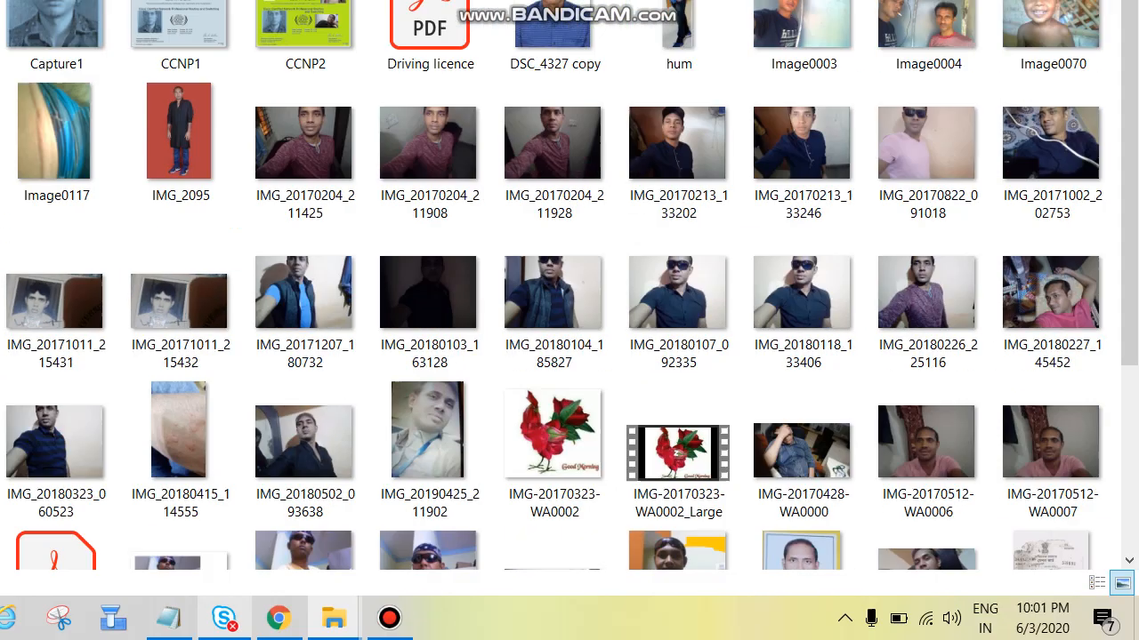
# - Add a new folder named 'Photo' inside the Images folder
pyautogui.scroll(-3)
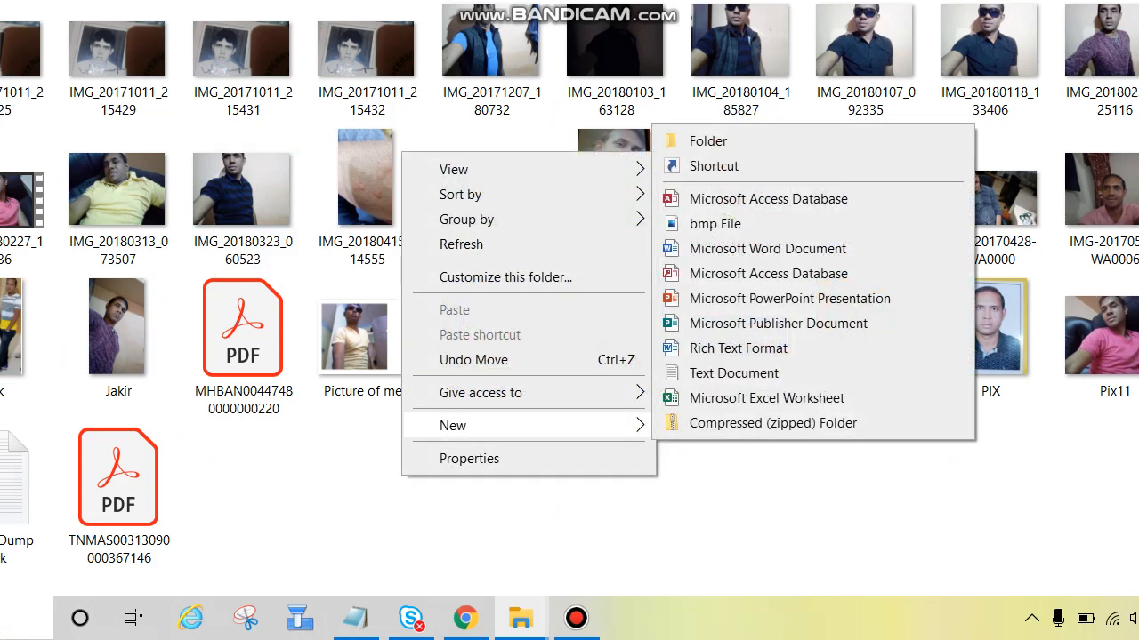
pyautogui.click(708, 141)
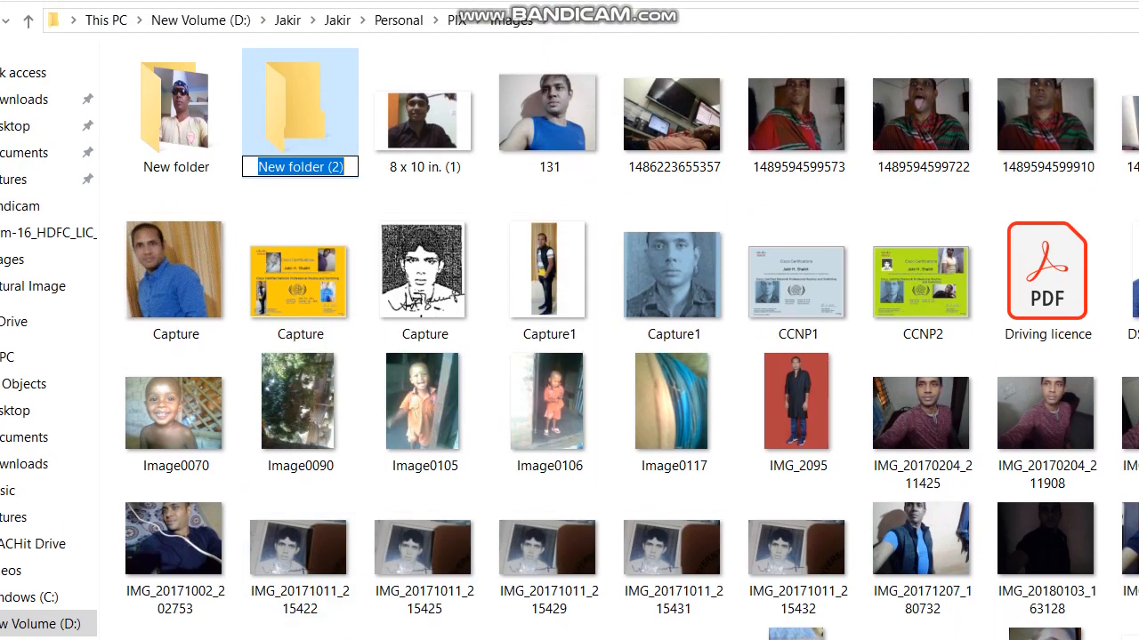
pyautogui.write('Photo')
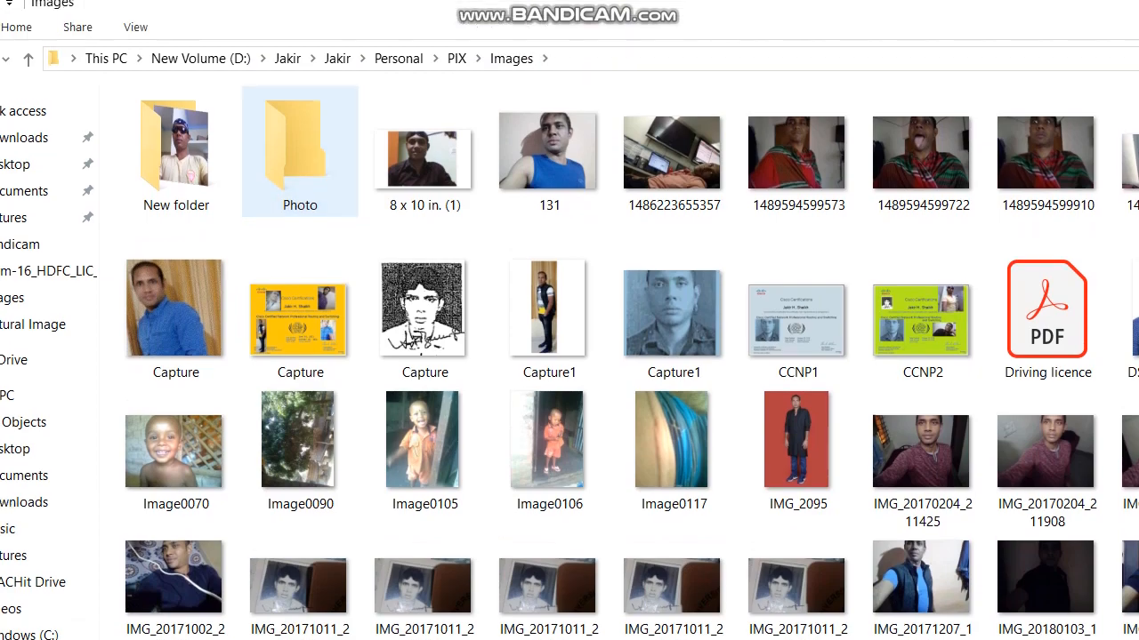
# - Select Image0070 and Image0106 and bring up their context menu
pyautogui.scroll(-3)
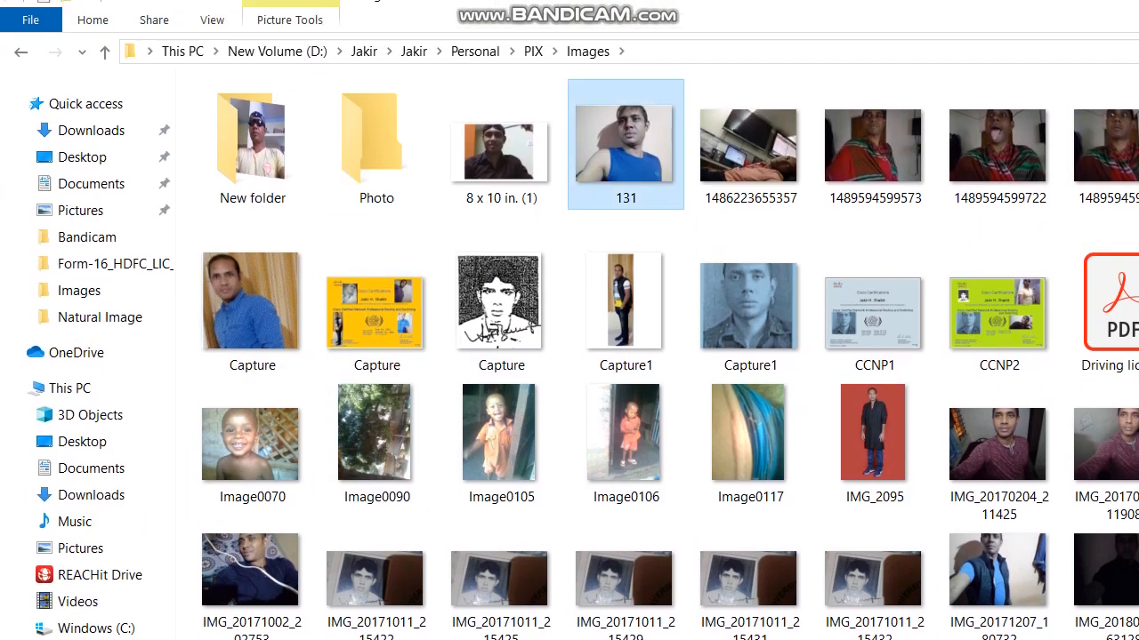
pyautogui.click(376, 303)
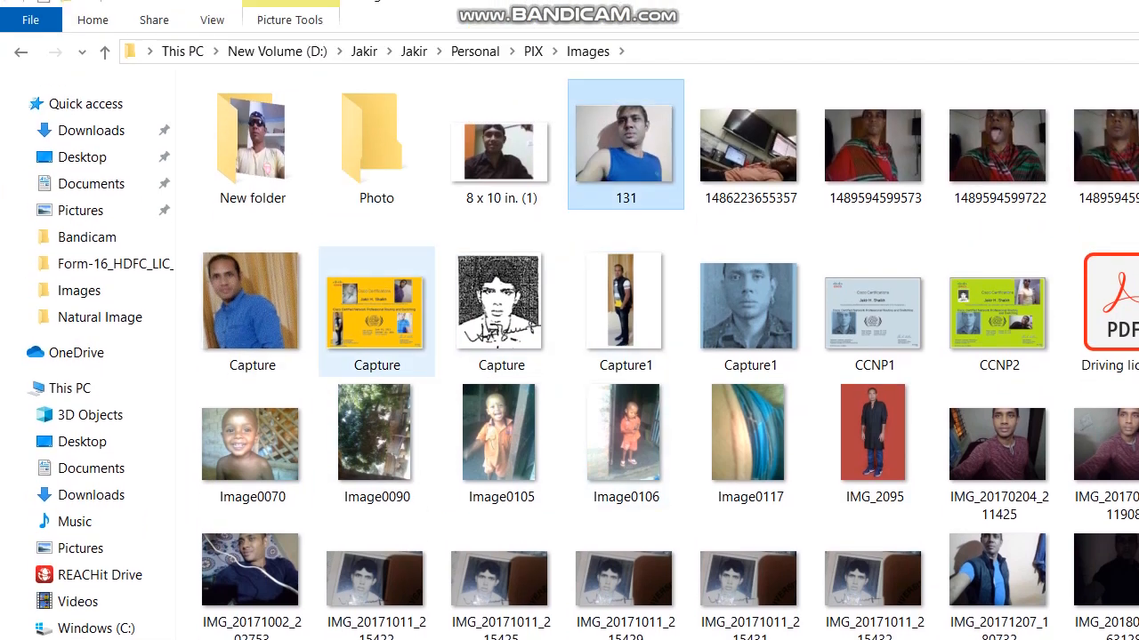
pyautogui.click(252, 444)
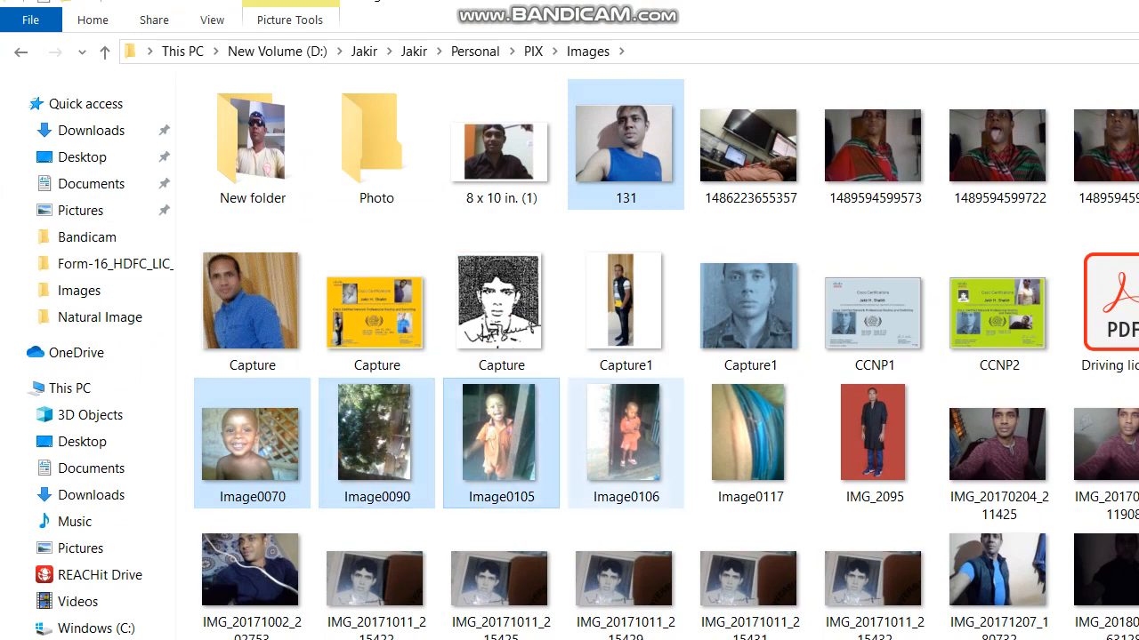
pyautogui.scroll(-3)
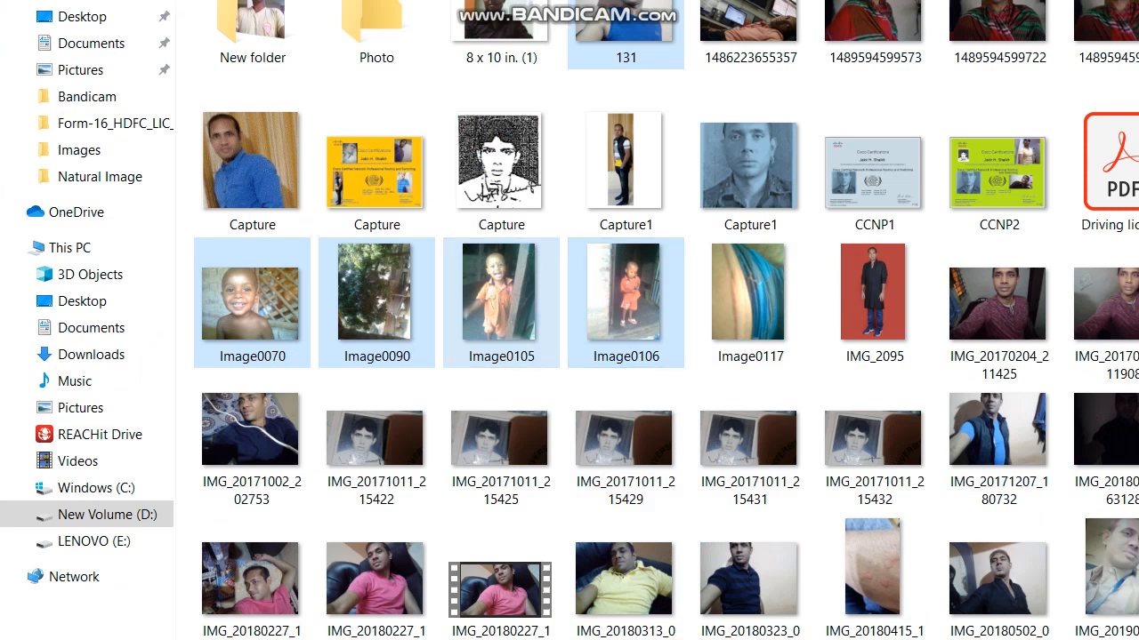
pyautogui.click(626, 291)
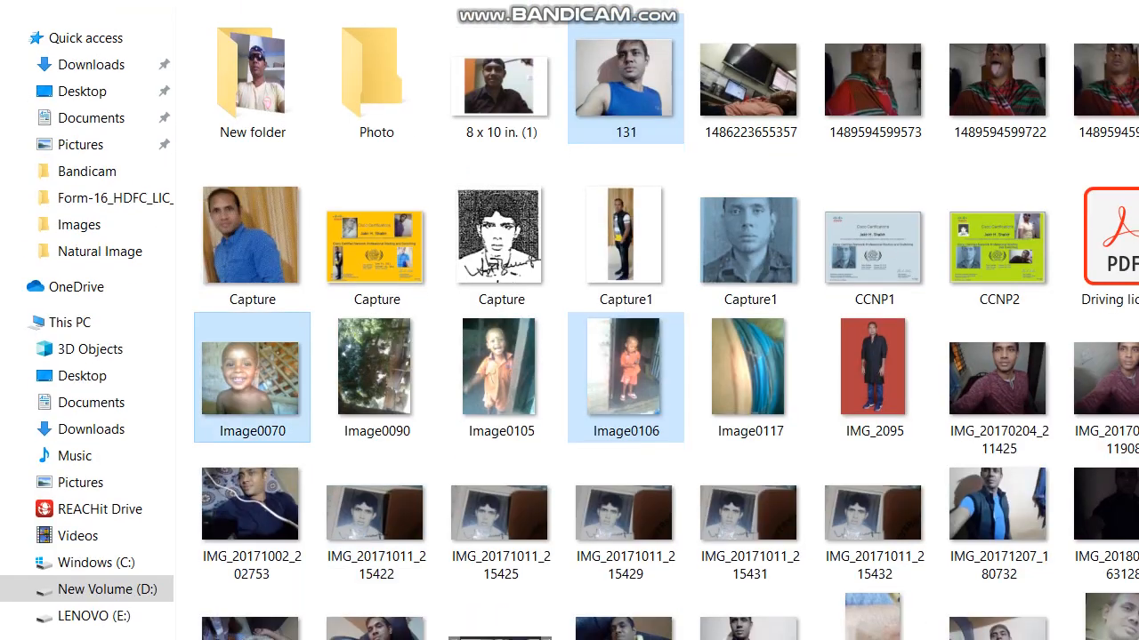
pyautogui.rightClick(252, 378)
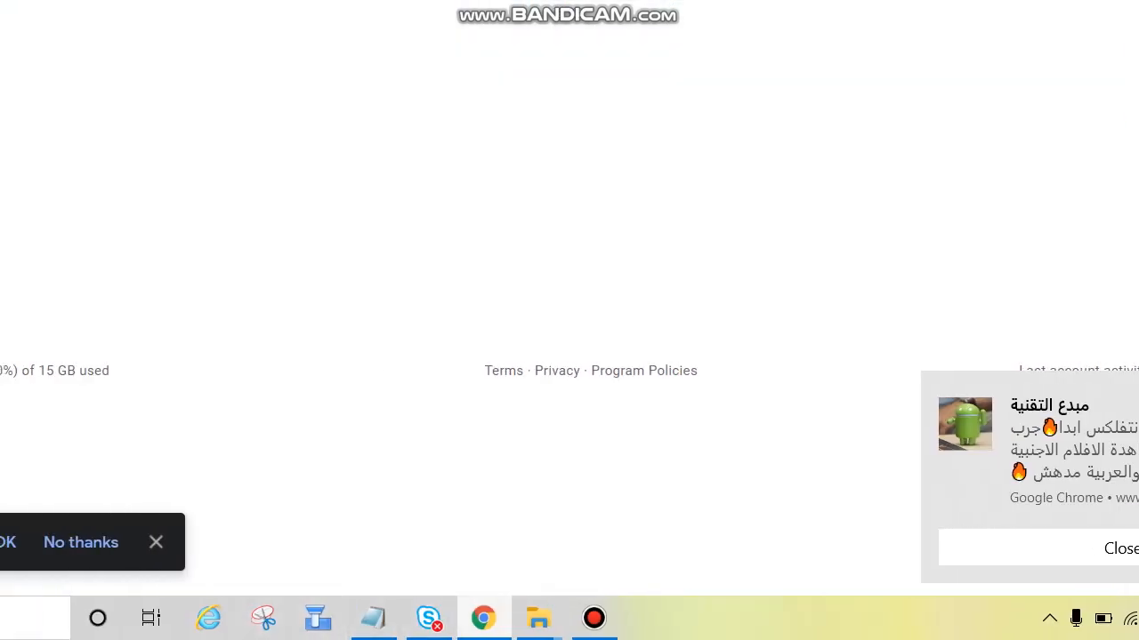
pyautogui.moveTo(537, 618)
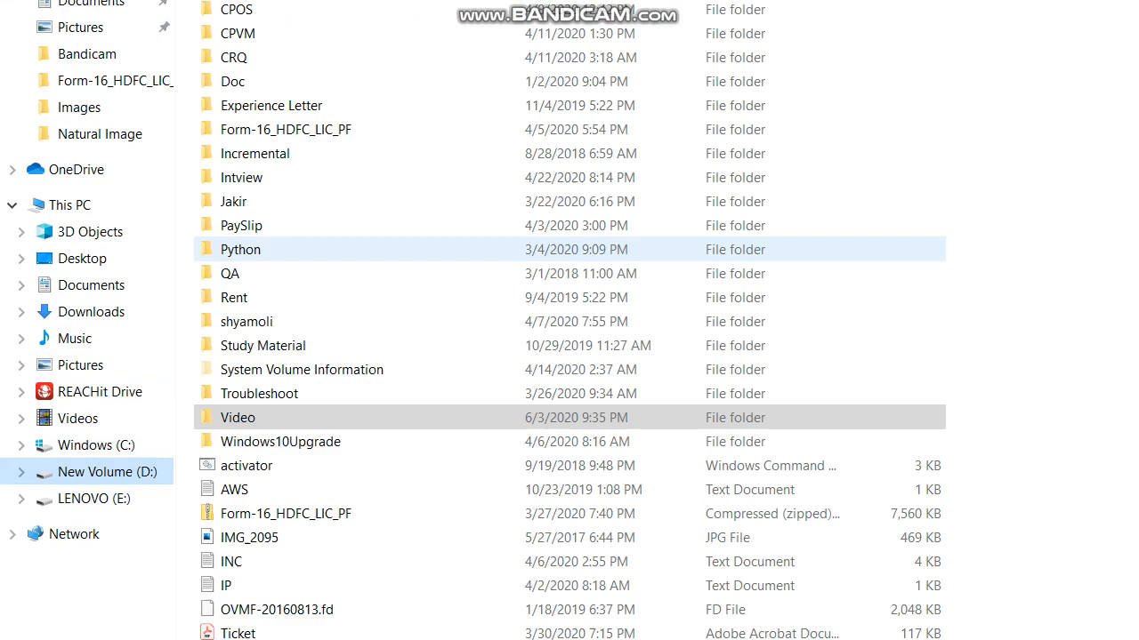
# - Navigate File Explorer into D:\Personal\PIX\Images
pyautogui.scroll(3)
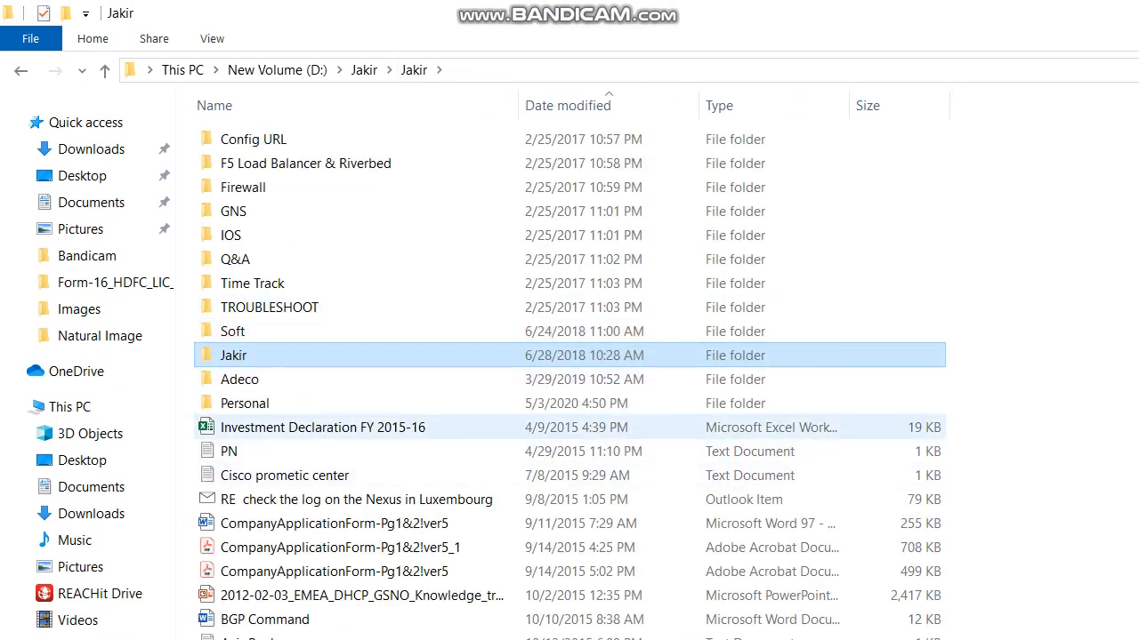
pyautogui.click(244, 403)
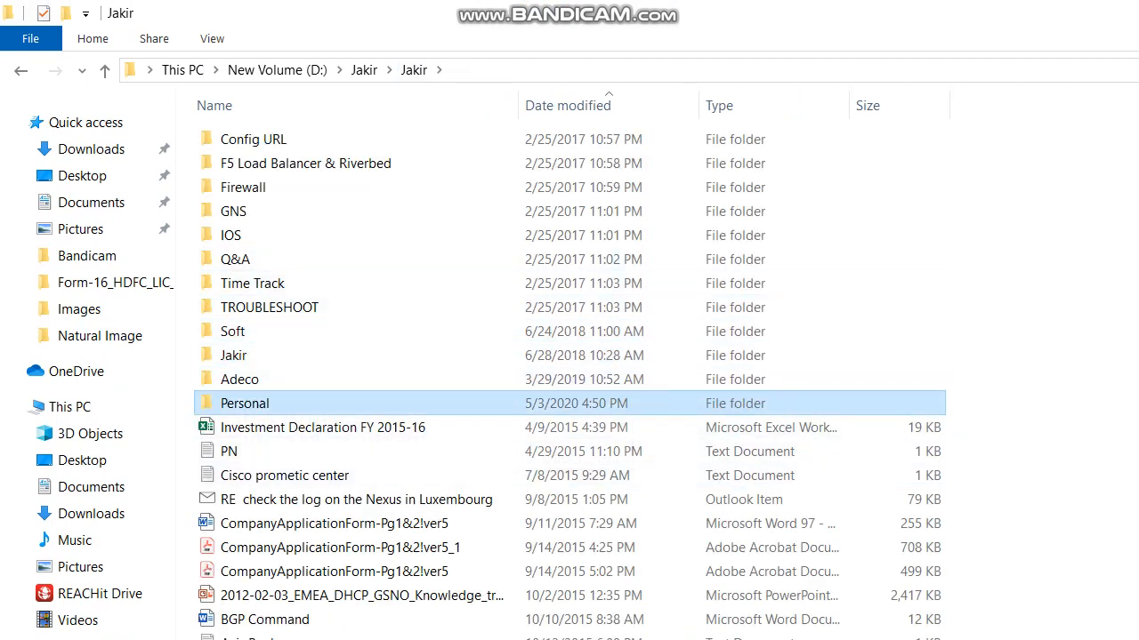
pyautogui.doubleClick(245, 403)
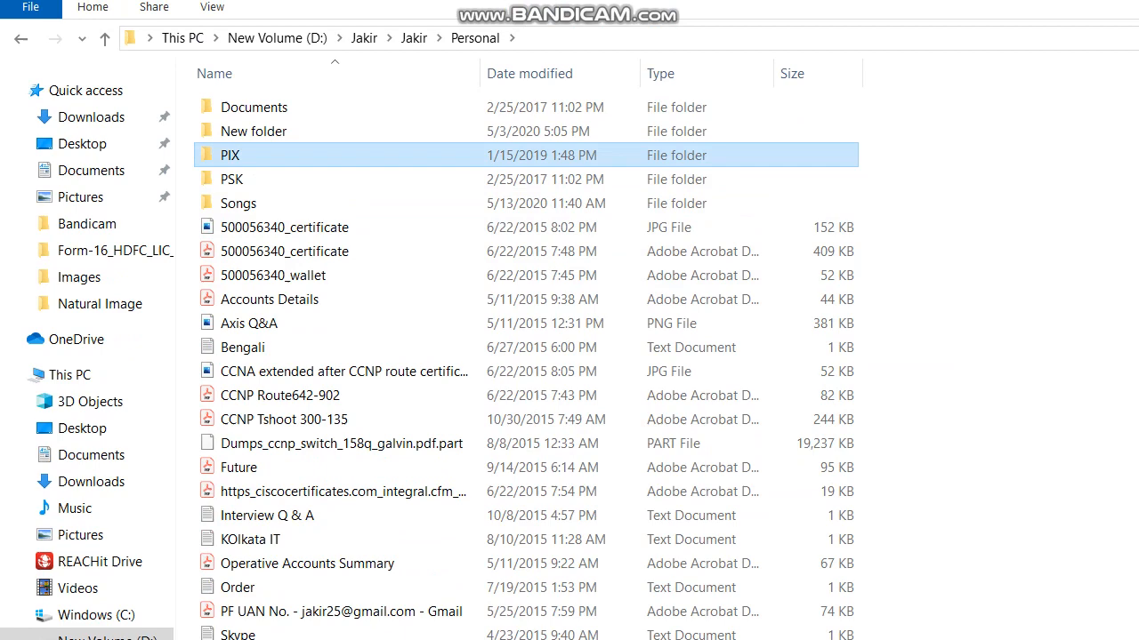
pyautogui.doubleClick(229, 155)
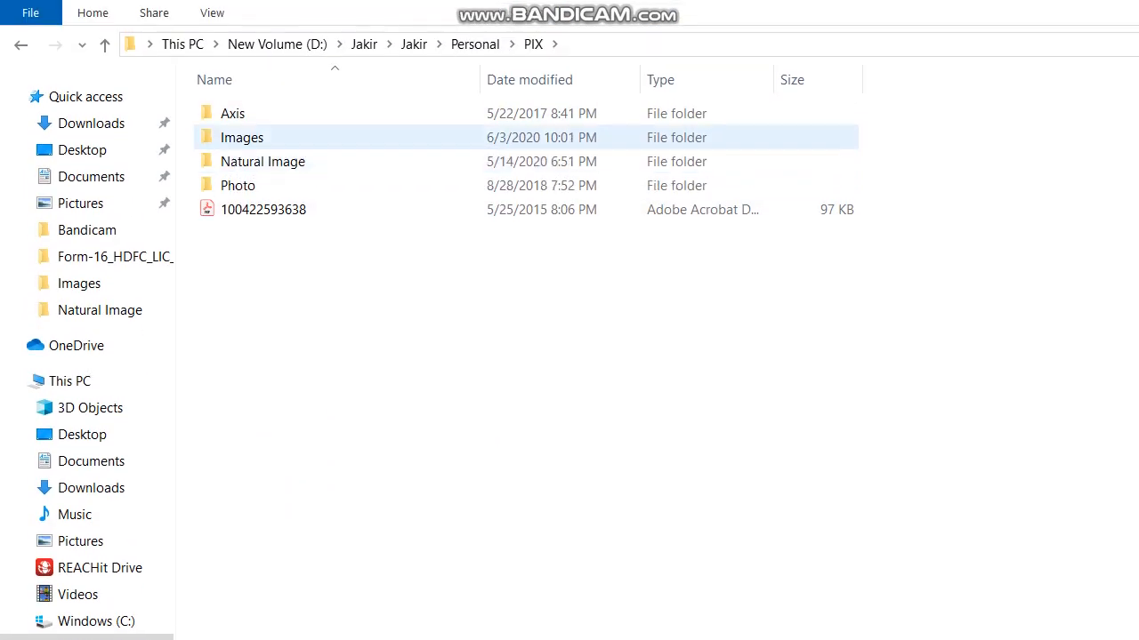
pyautogui.doubleClick(241, 137)
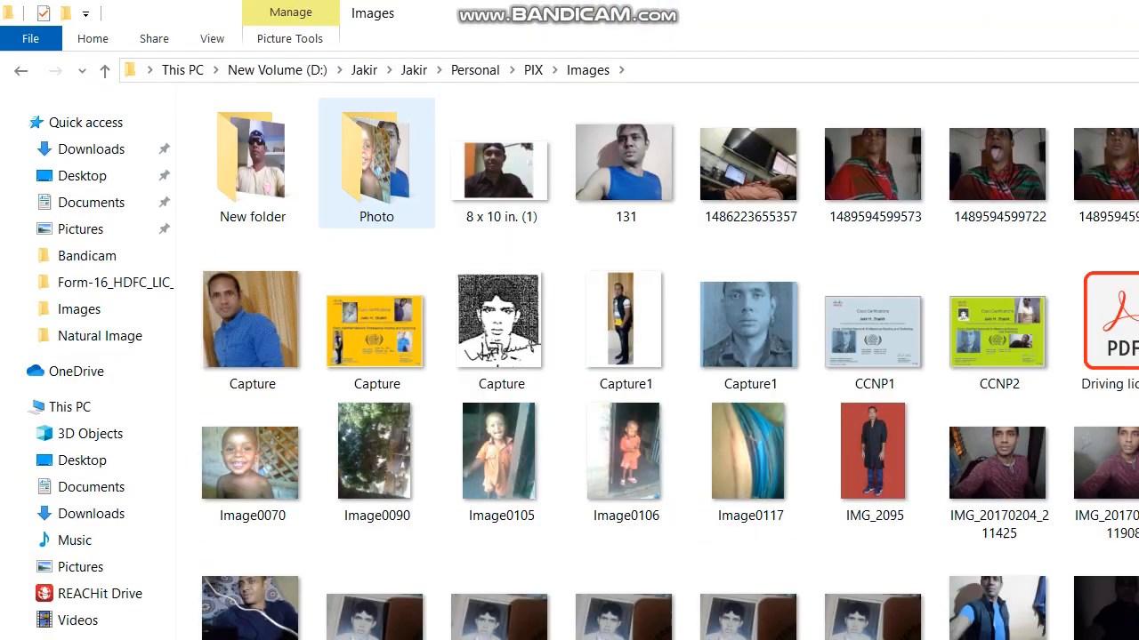
# - Browse the pictures in the Images folder and search it for 'photo'
pyautogui.rightClick(376, 163)
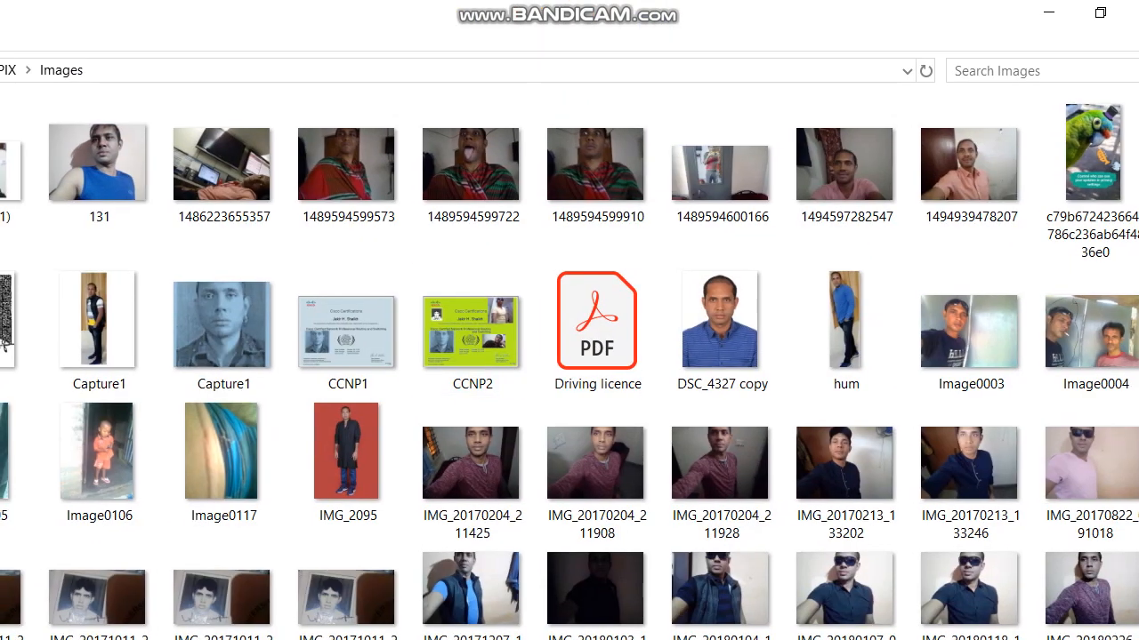
pyautogui.scroll(-3)
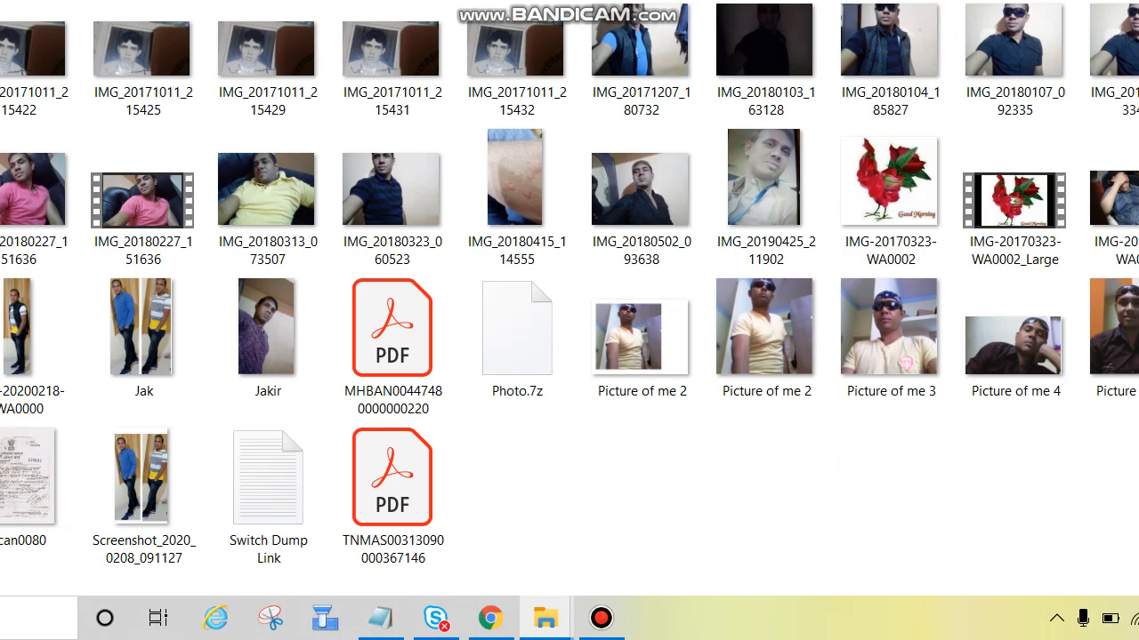
pyautogui.scroll(3)
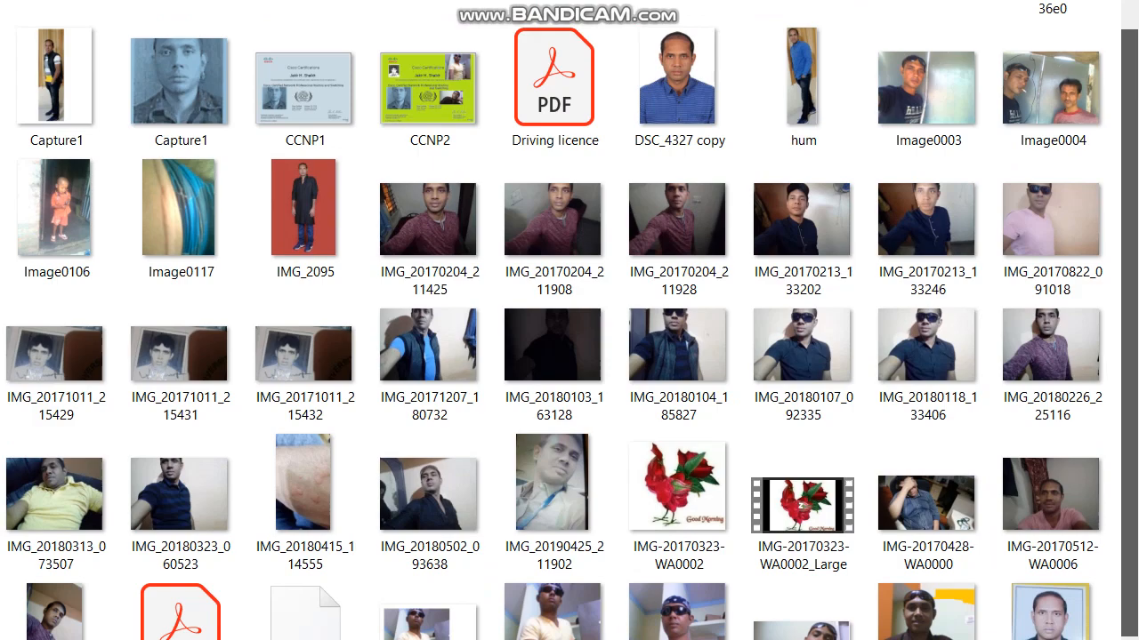
pyautogui.scroll(-3)
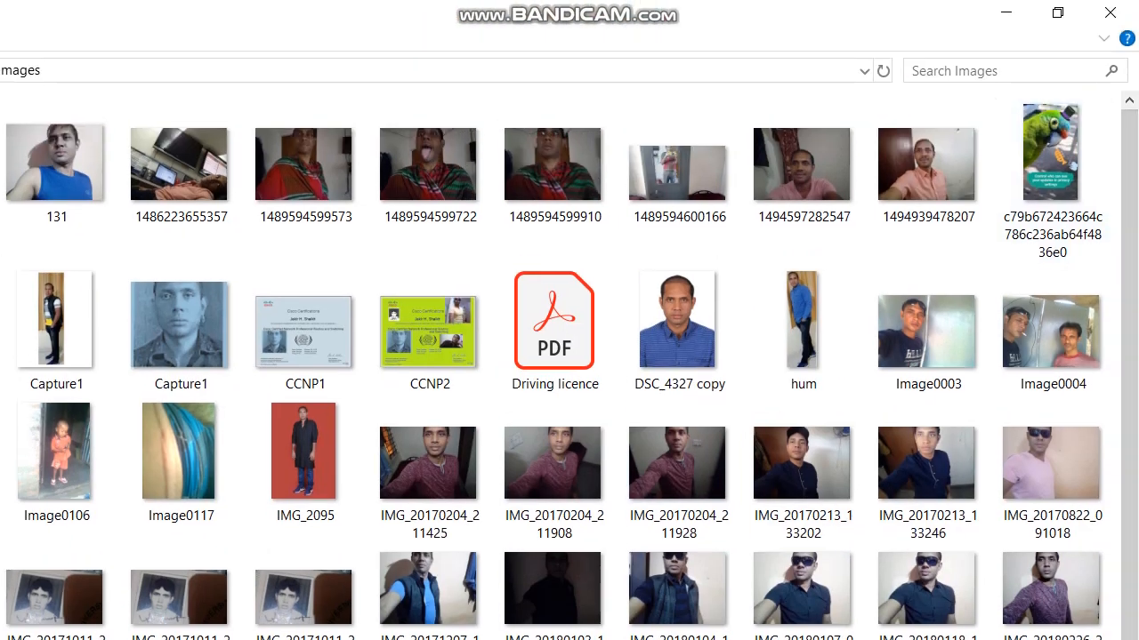
pyautogui.write('p')
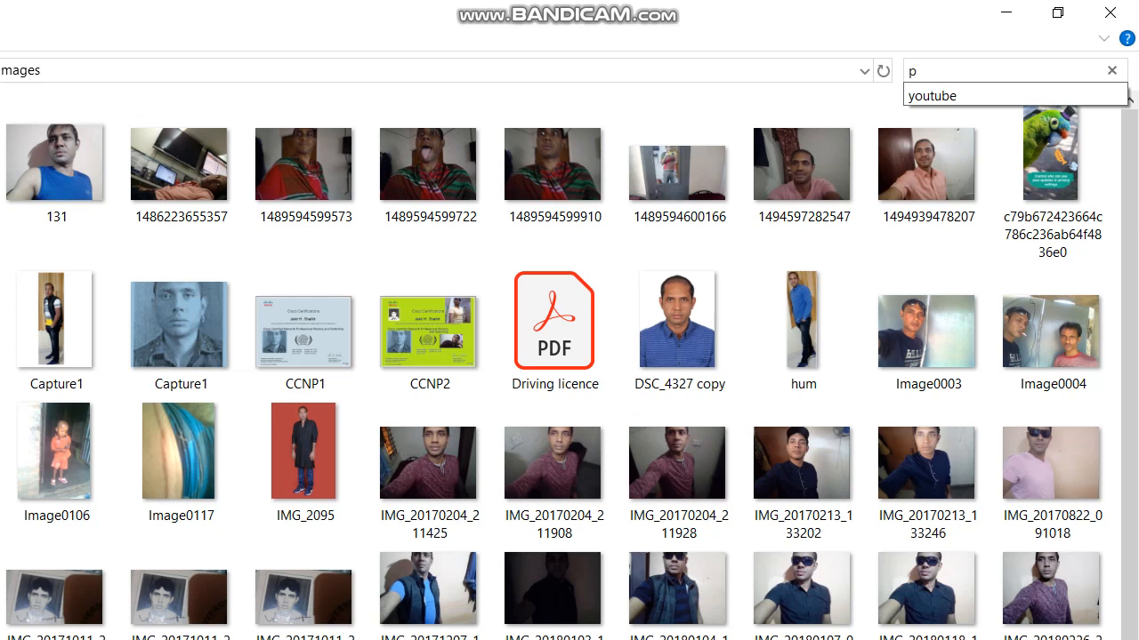
pyautogui.write('hoto')
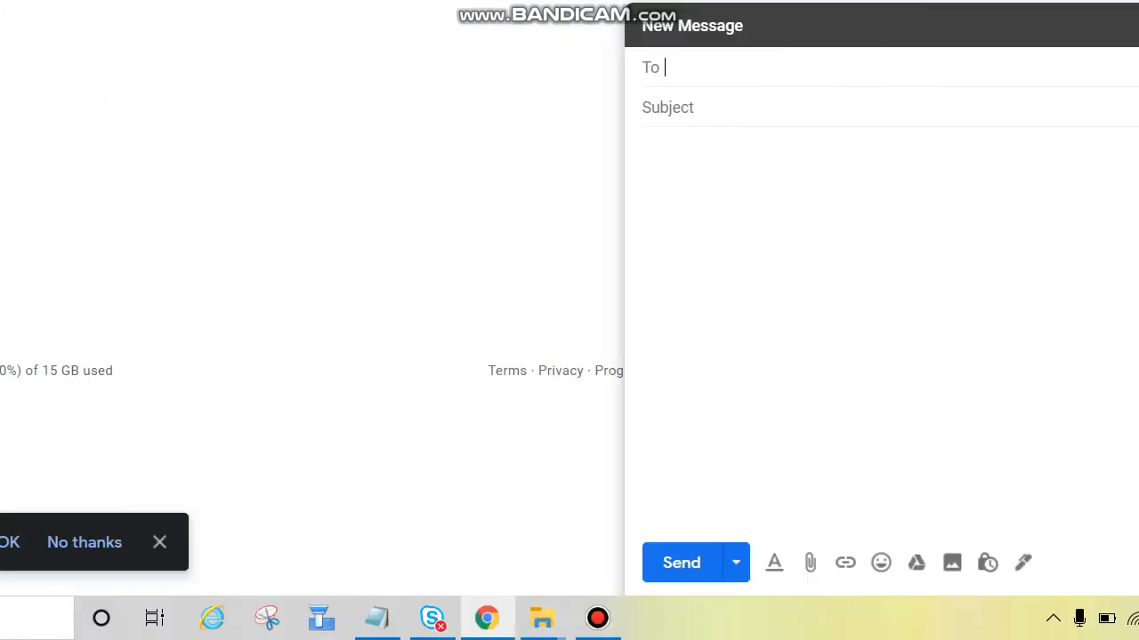
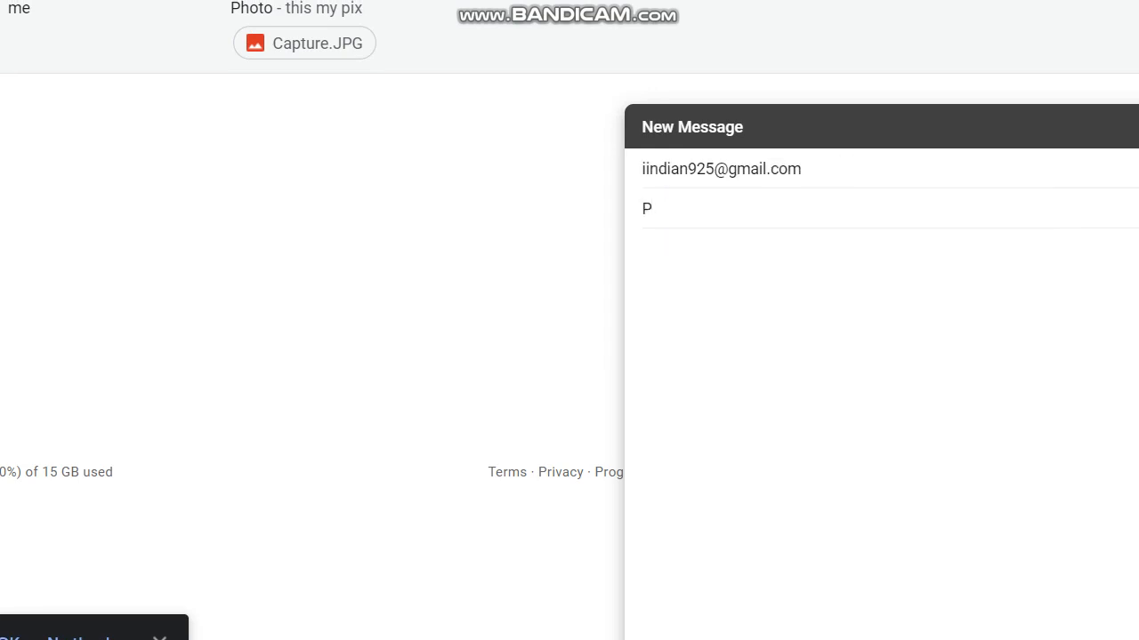
# - Fill in the new email with the subject 'Photo' and bring up the attachment file picker
pyautogui.write('hoto')
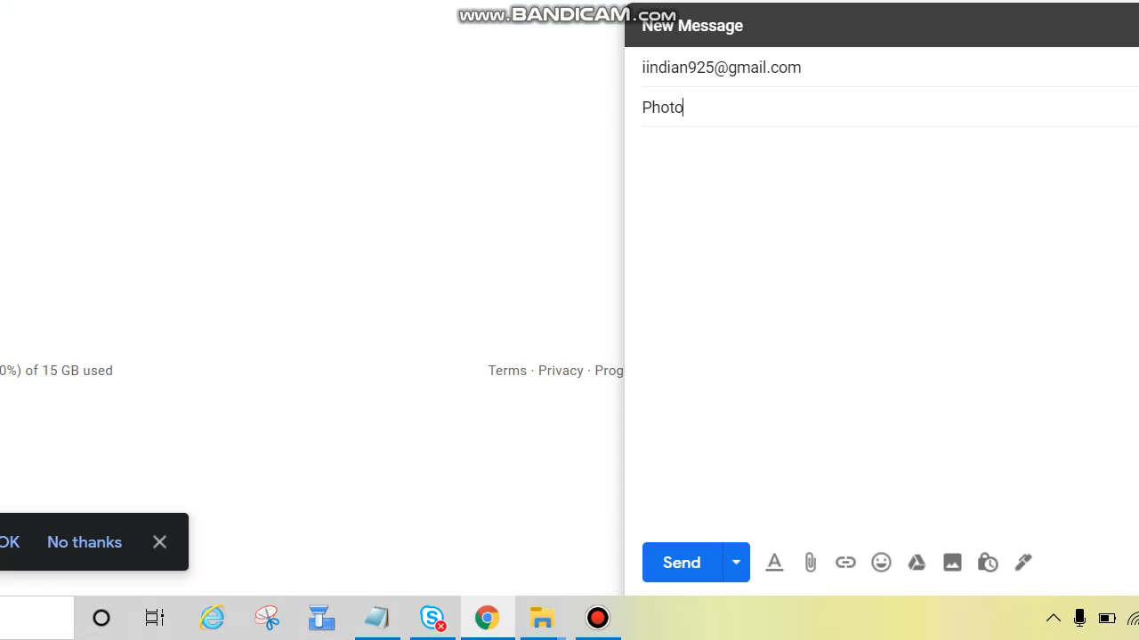
pyautogui.click(950, 563)
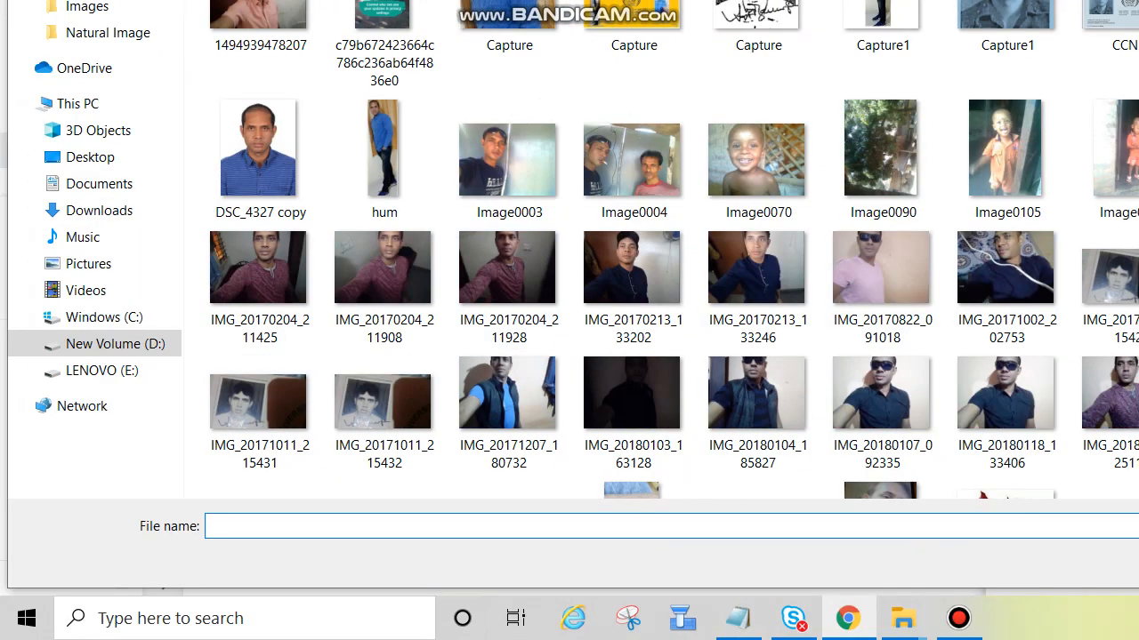
# - Select Photo.7z in the Open dialog and attach it to the email
pyautogui.write('Ph')
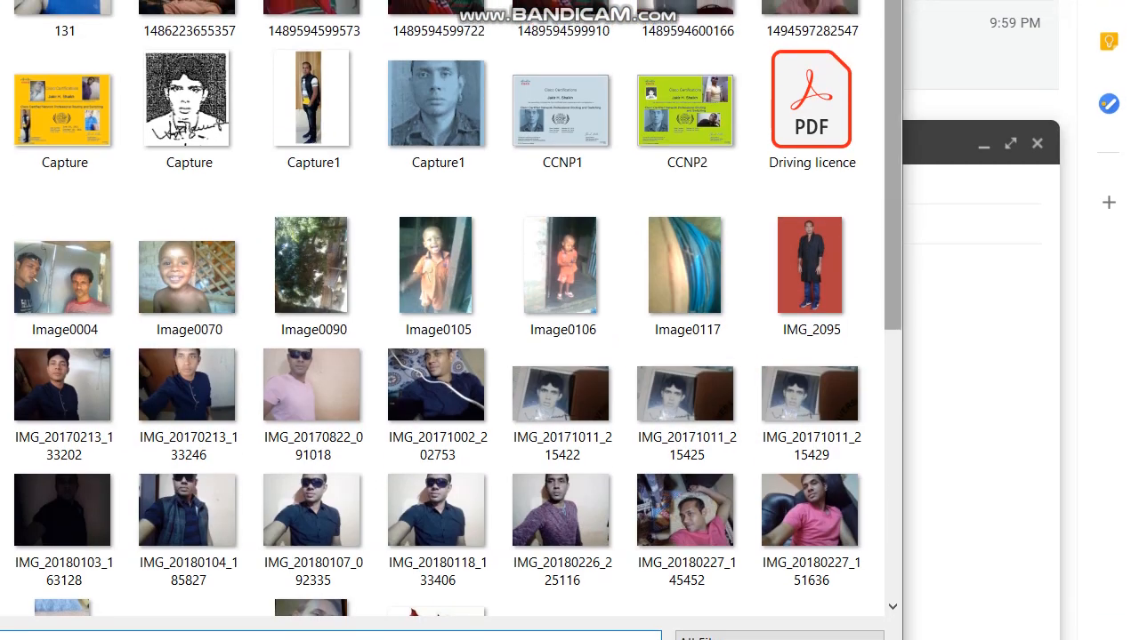
pyautogui.scroll(-3)
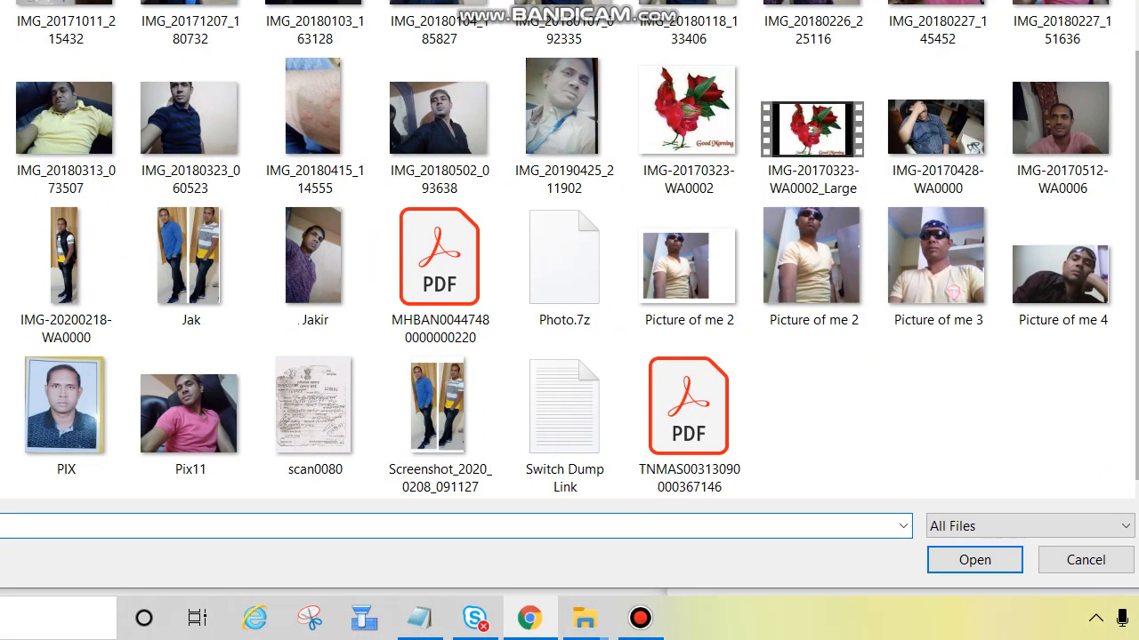
pyautogui.click(564, 257)
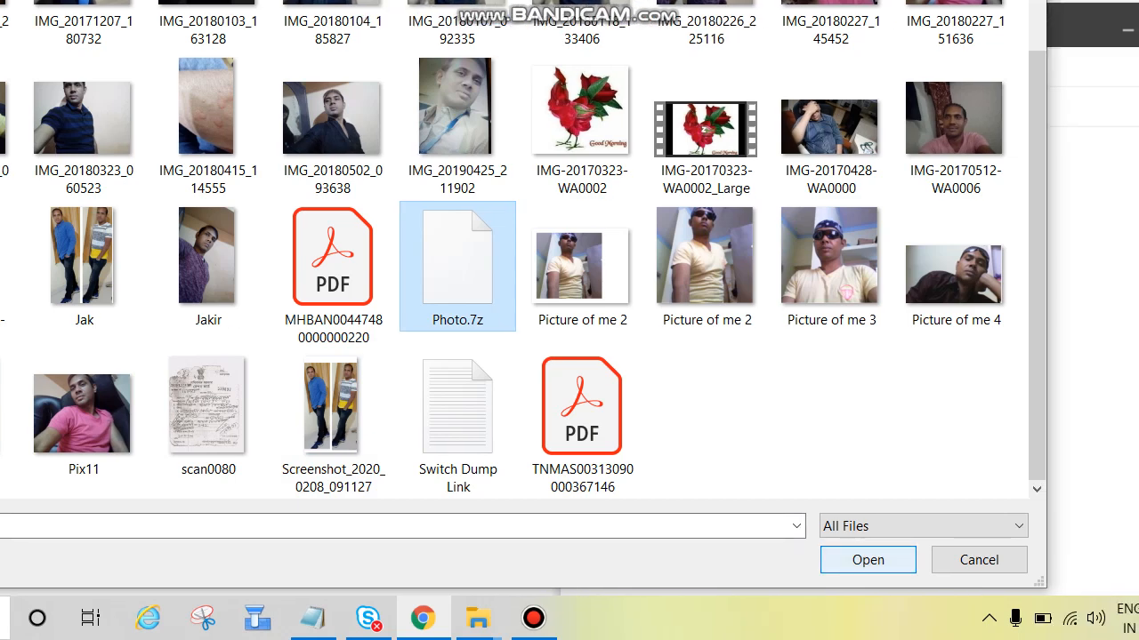
pyautogui.click(867, 560)
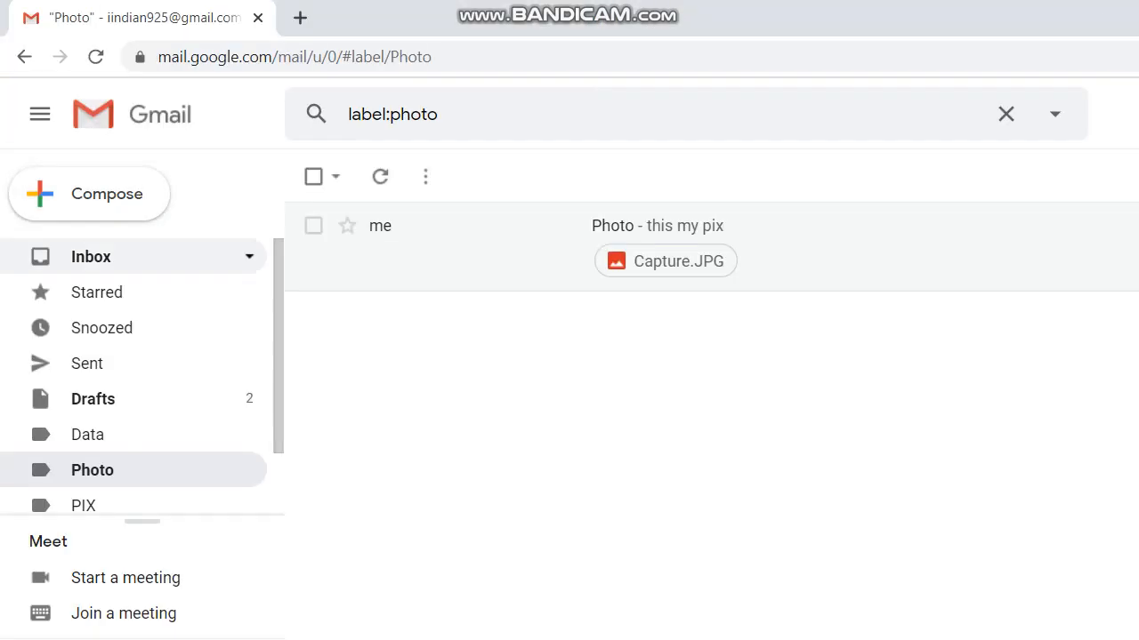
# - Move the inbox email carrying Photo.7z into the Photo label
pyautogui.click(90, 256)
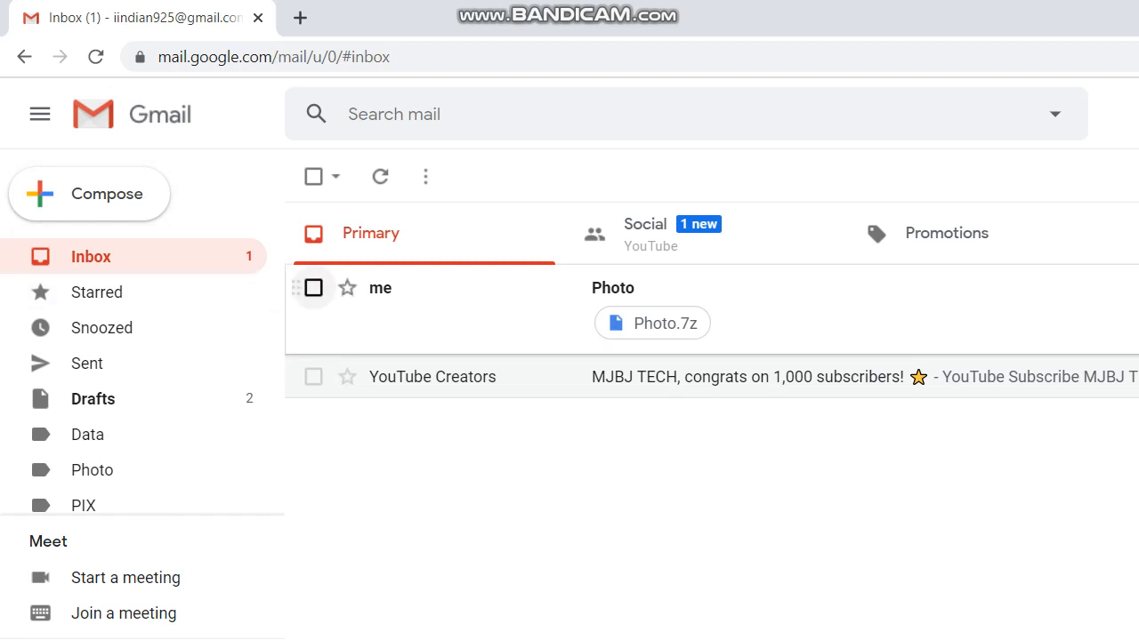
pyautogui.click(313, 287)
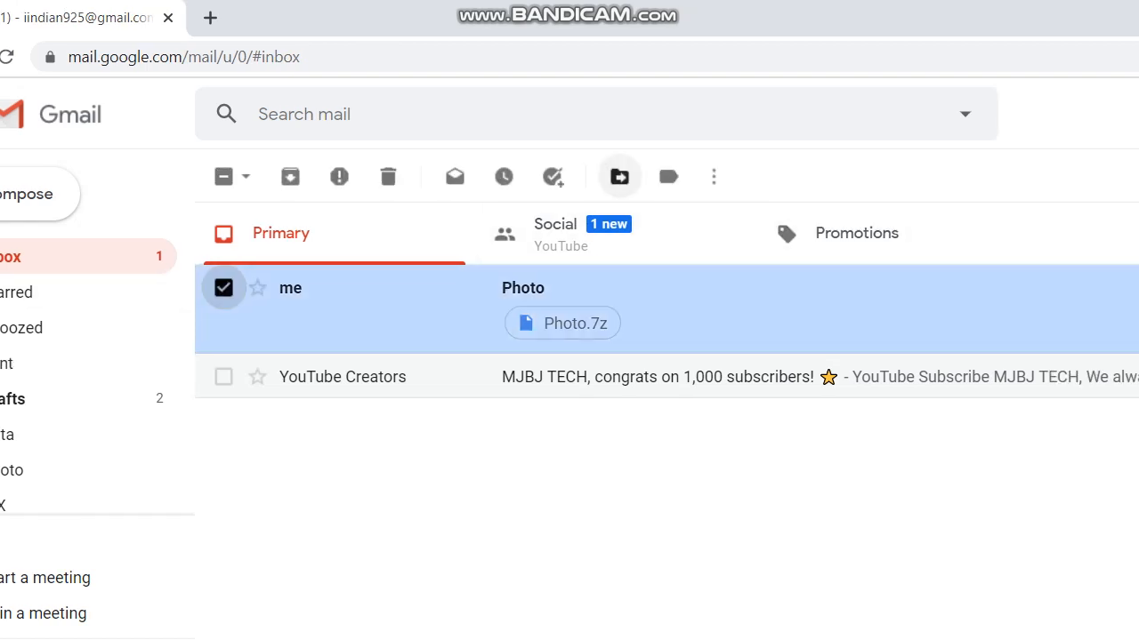
pyautogui.click(619, 176)
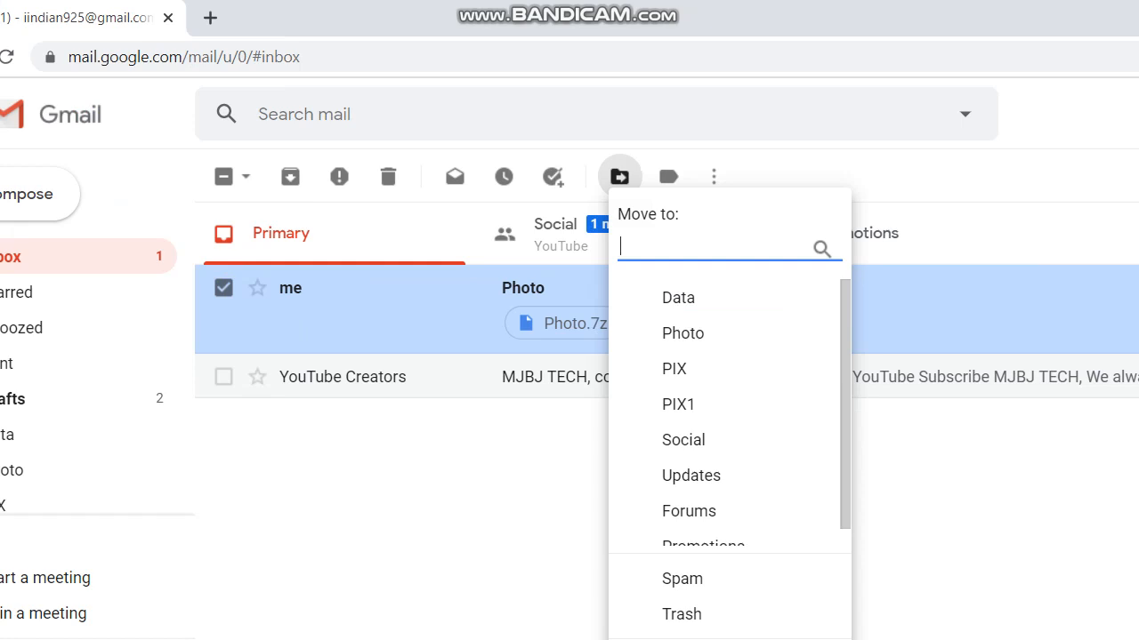
pyautogui.click(682, 332)
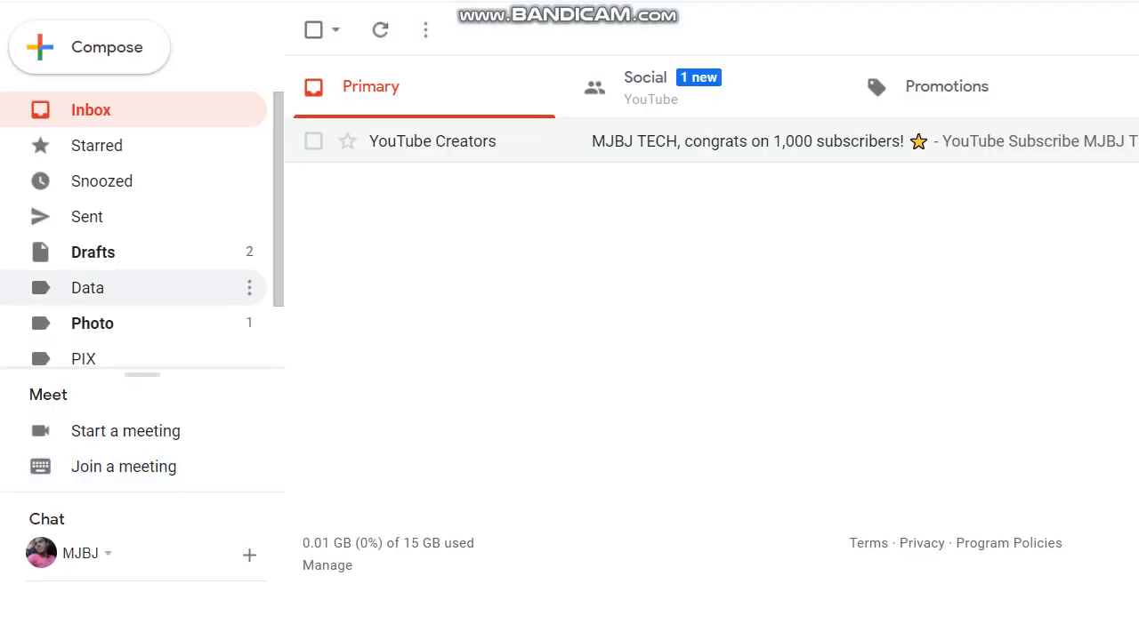
# - View the Photo label to confirm both the Photo.7z and Capture.JPG emails are there
pyautogui.scroll(-3)
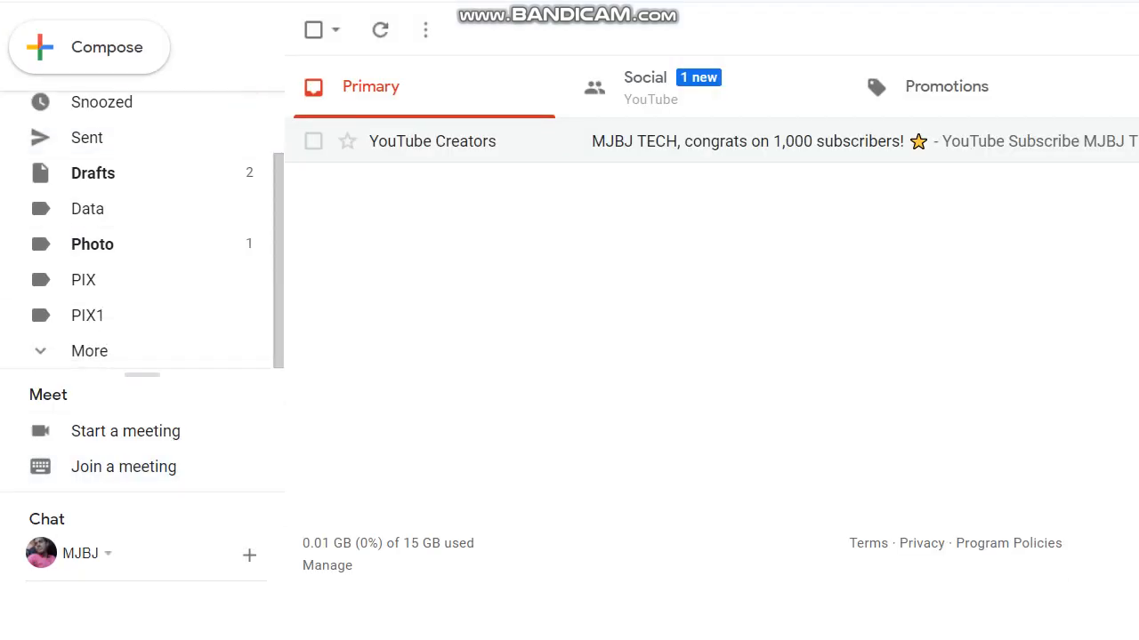
pyautogui.click(92, 244)
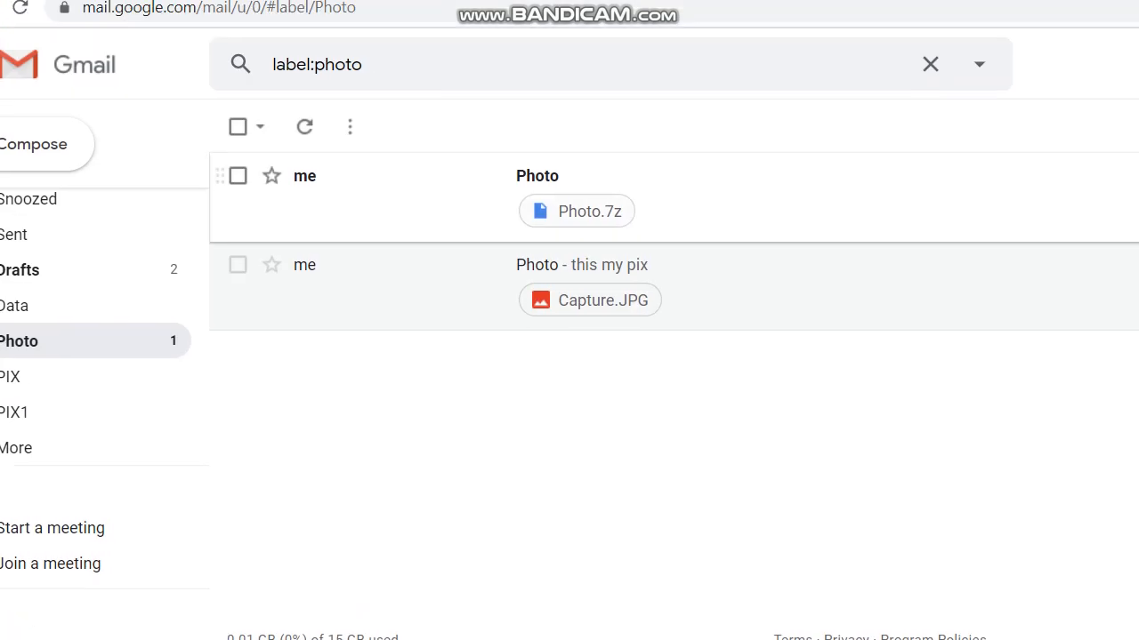
pyautogui.scroll(-3)
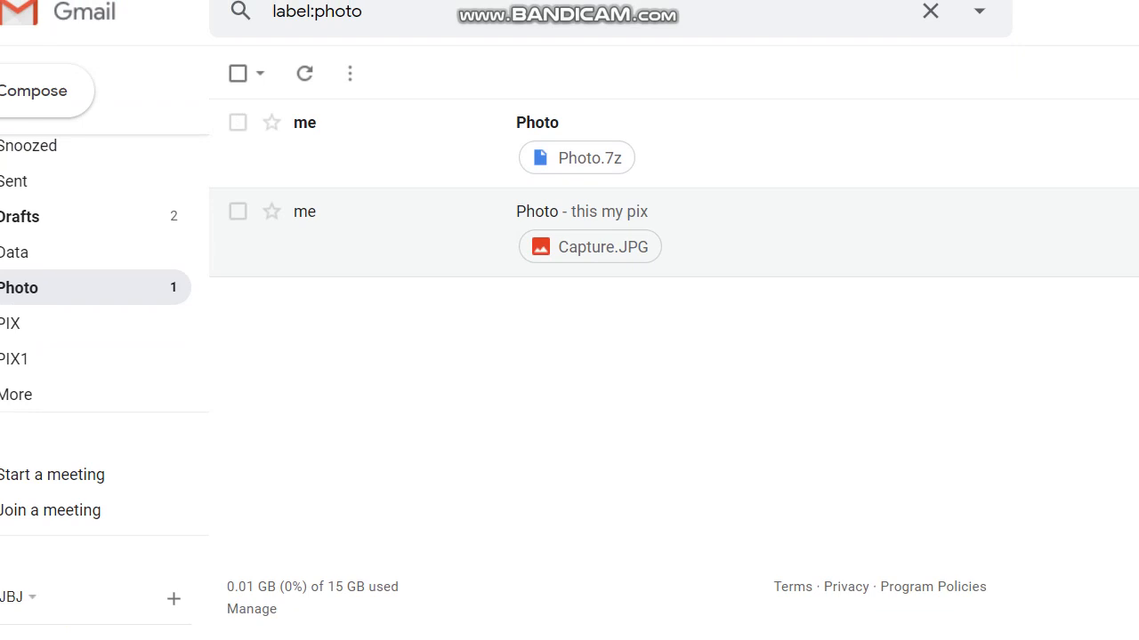
pyautogui.scroll(-3)
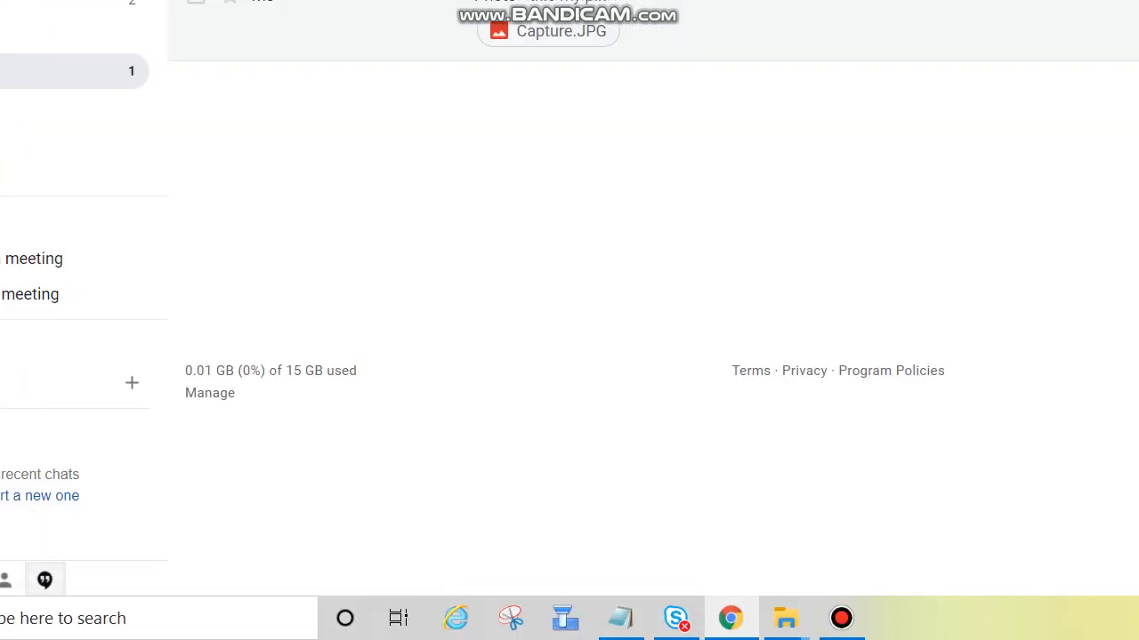